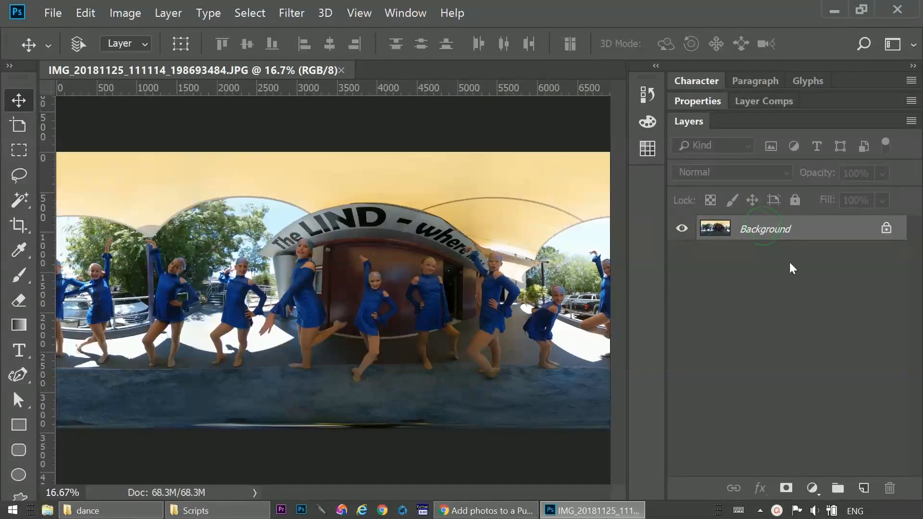
- Copy the photo to Layer 1 and widen the canvas to 12912 px at 3456 px height
{"action": "key", "text": "ctrl+j"}
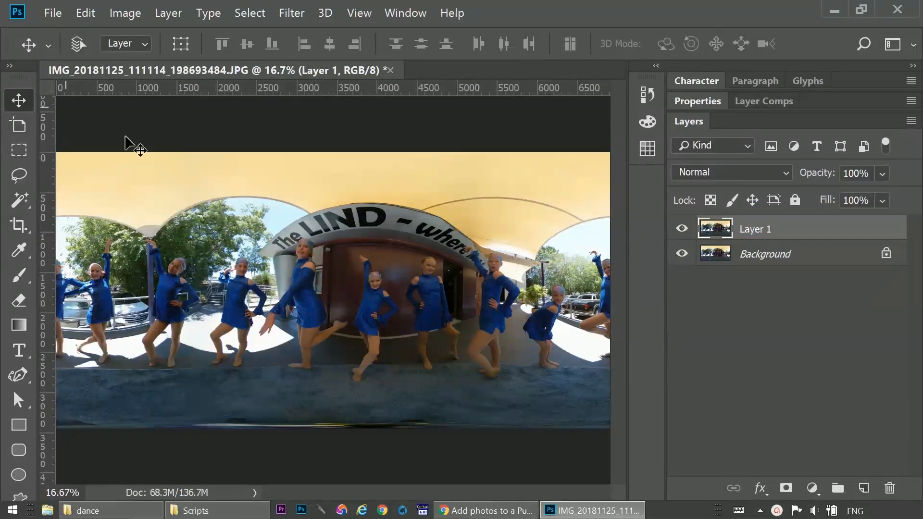
{"action": "left_click", "coordinate": [125, 13]}
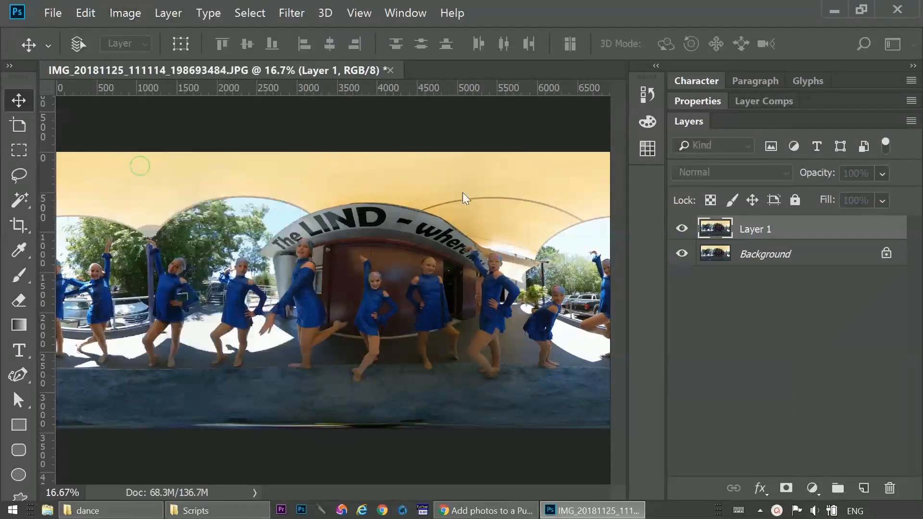
{"action": "left_click", "coordinate": [125, 13]}
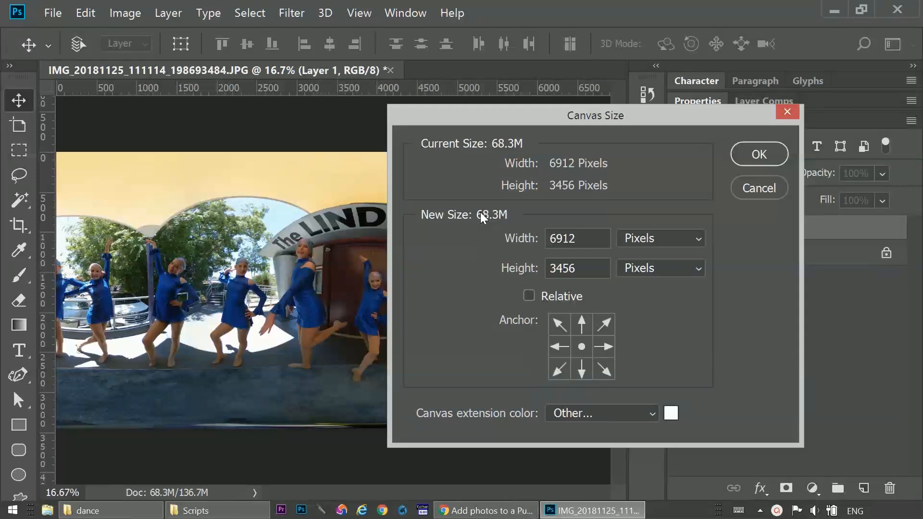
{"action": "mouse_move", "coordinate": [535, 239]}
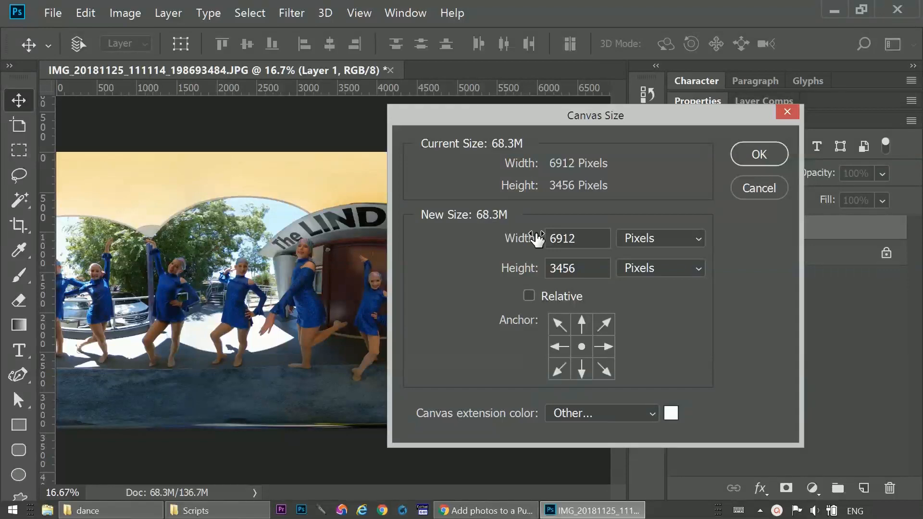
{"action": "left_click", "coordinate": [577, 239]}
{"action": "type", "text": "12912"}
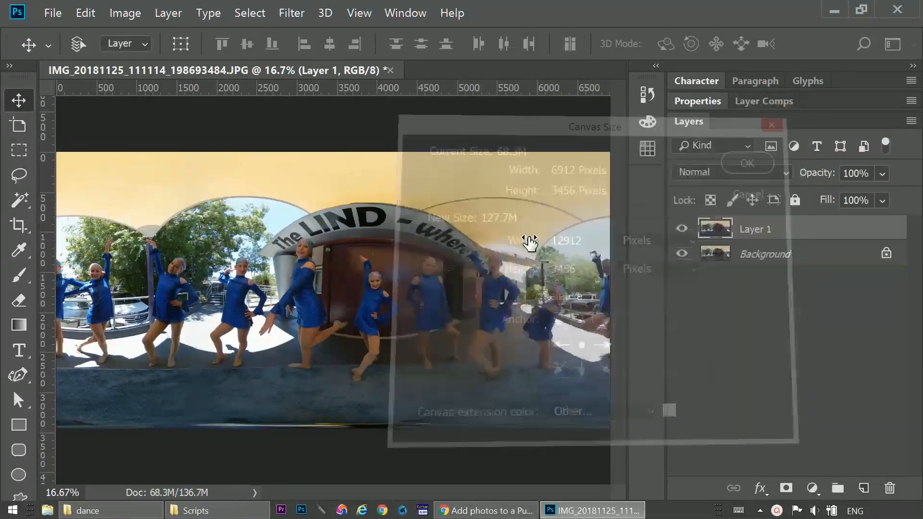
{"action": "left_click", "coordinate": [747, 163]}
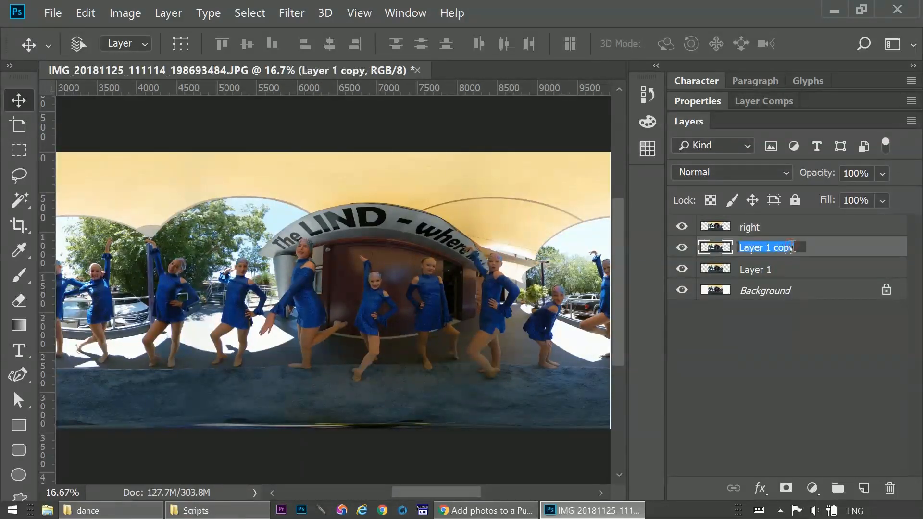
- Name a photo copy 'left', hide the Background, and reposition the copies
{"action": "type", "text": "left"}
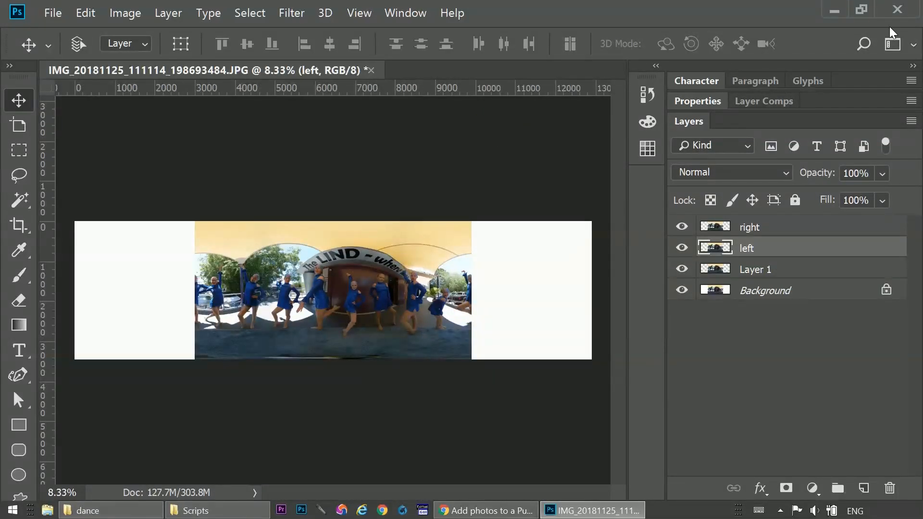
{"action": "left_click", "coordinate": [681, 289]}
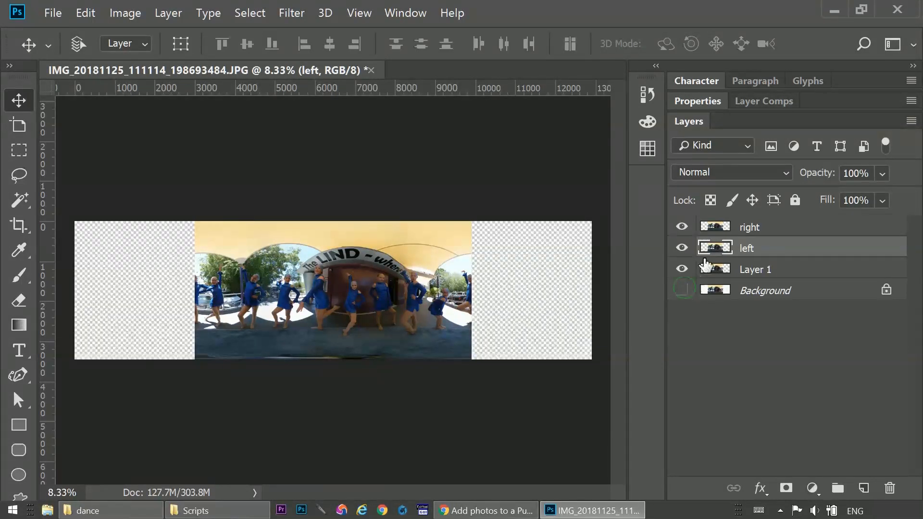
{"action": "left_click", "coordinate": [759, 227]}
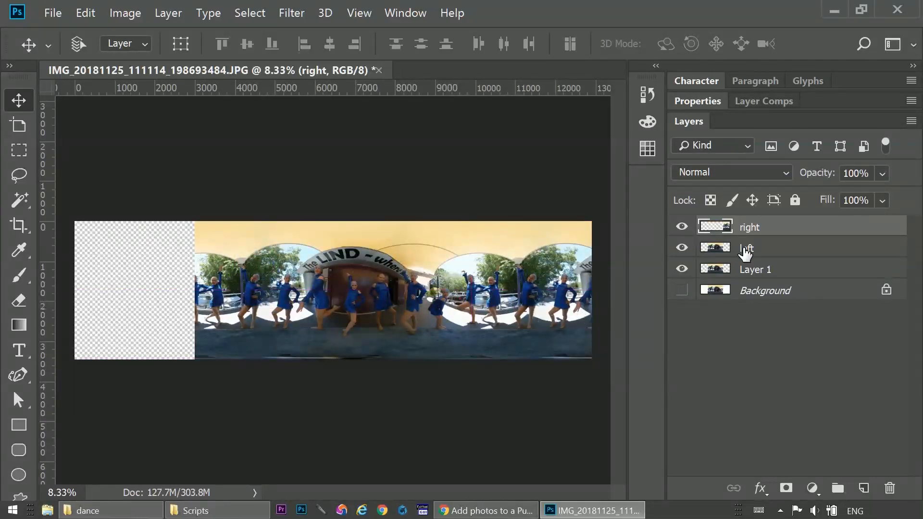
{"action": "left_click", "coordinate": [747, 247]}
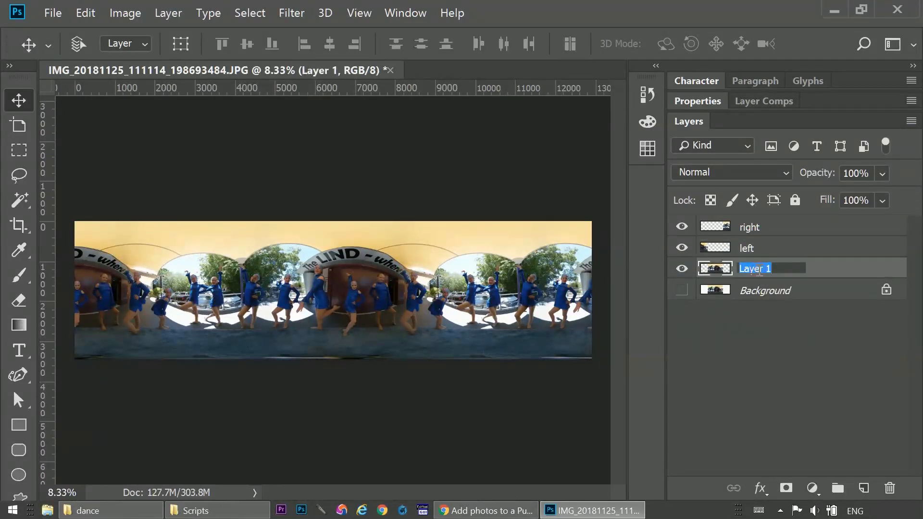
- Rename Layer 1 to 'orig', hide it, and name the merged copies 'expanded'
{"action": "type", "text": "orig"}
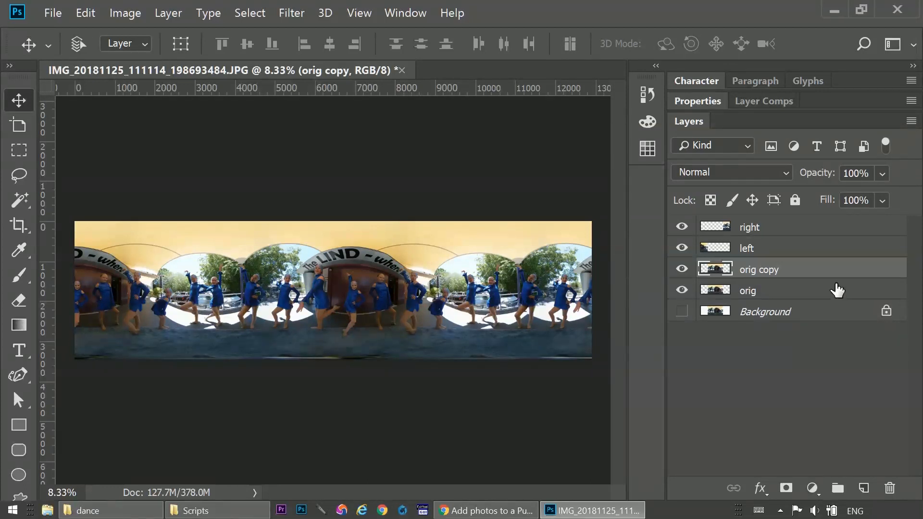
{"action": "mouse_move", "coordinate": [800, 231]}
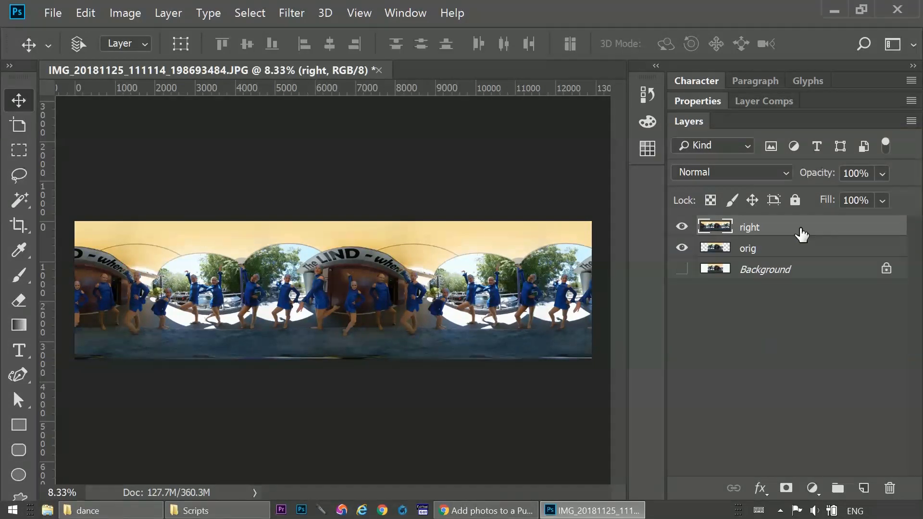
{"action": "left_click", "coordinate": [681, 248]}
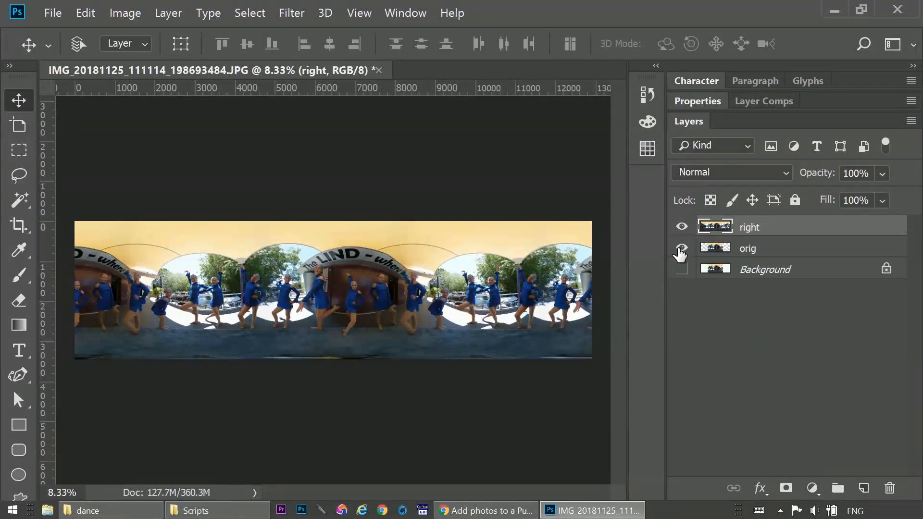
{"action": "double_click", "coordinate": [749, 227]}
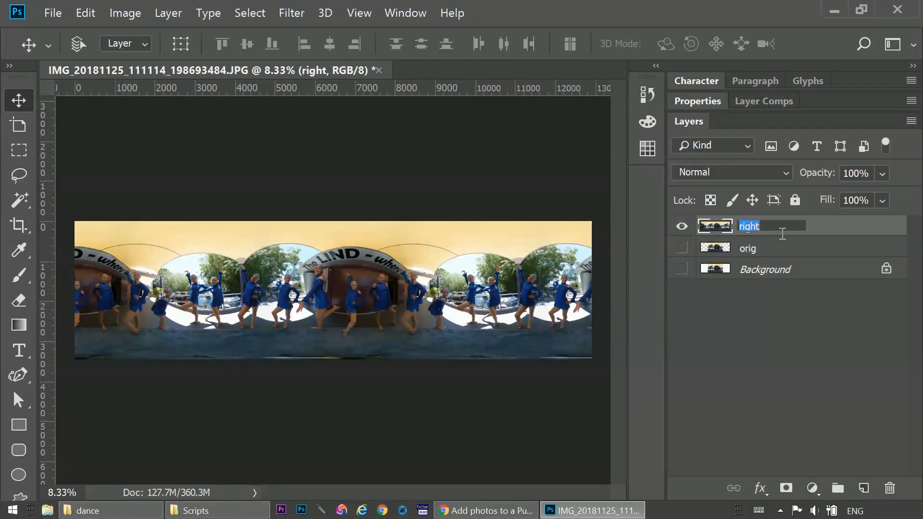
{"action": "type", "text": "expanded"}
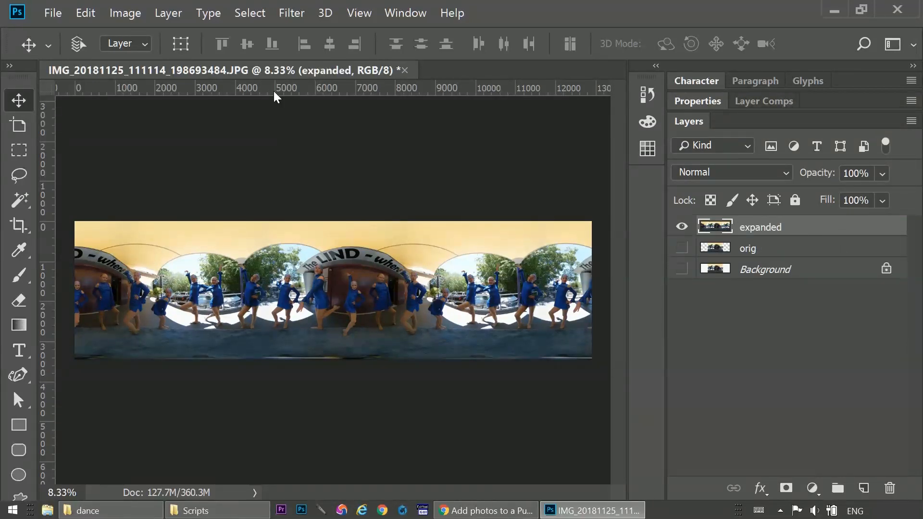
- Apply the last Camera Raw grade to the expanded layer, then to orig
{"action": "left_click", "coordinate": [291, 13]}
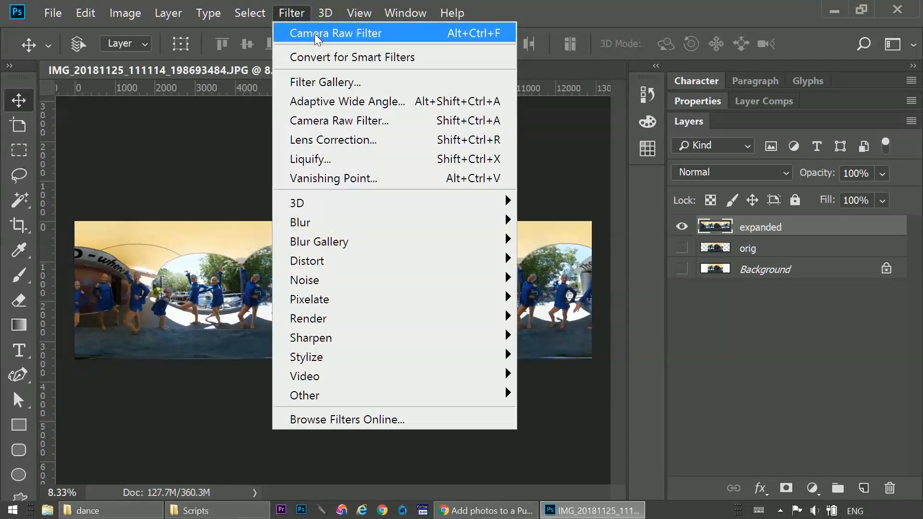
{"action": "left_click", "coordinate": [335, 33]}
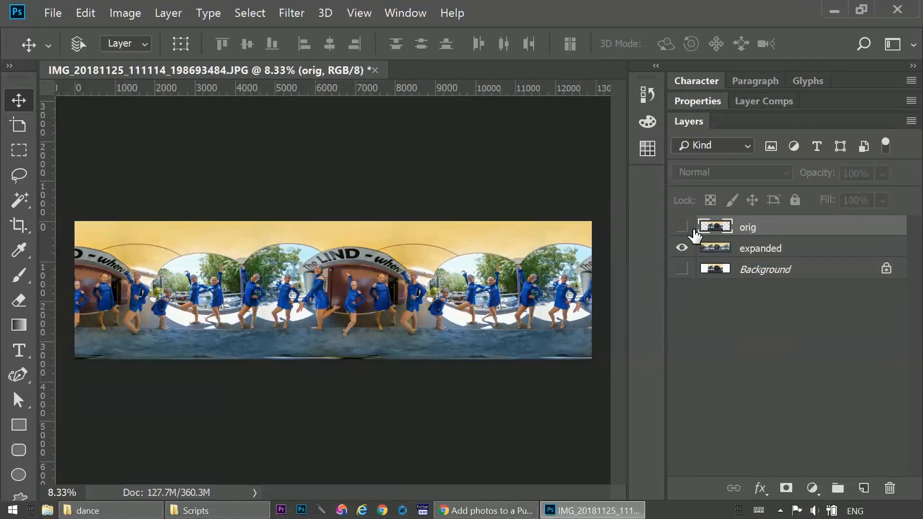
{"action": "left_click", "coordinate": [682, 228]}
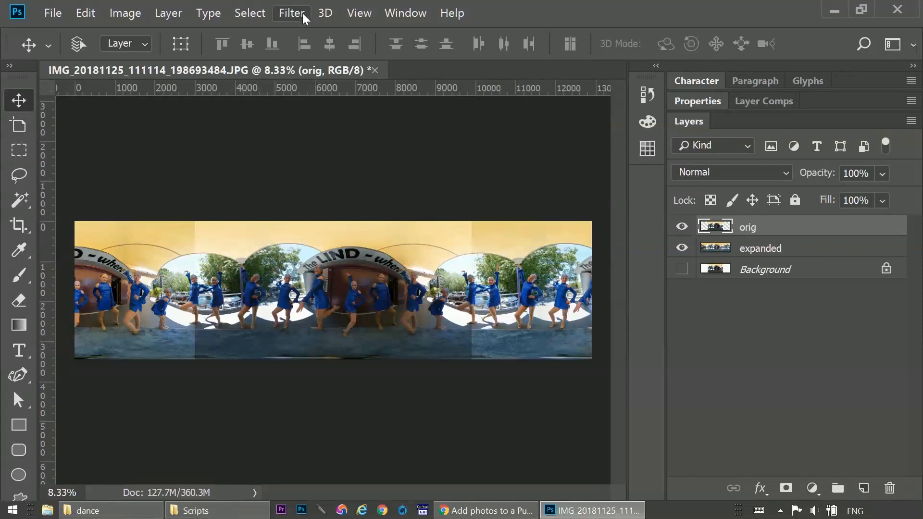
{"action": "left_click", "coordinate": [292, 12]}
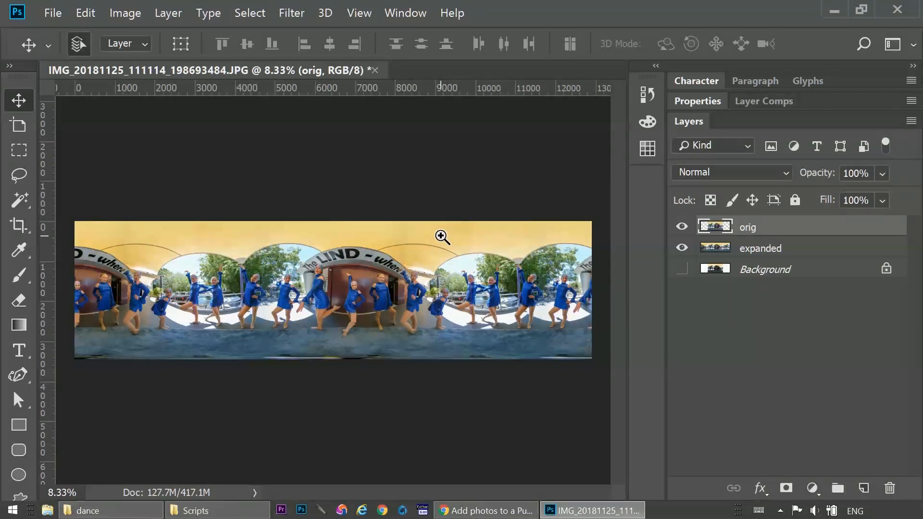
- Zoom into the dancer and toggle orig's visibility to inspect the seam
{"action": "left_click_drag", "start_coordinate": [441, 236], "coordinate": [498, 329]}
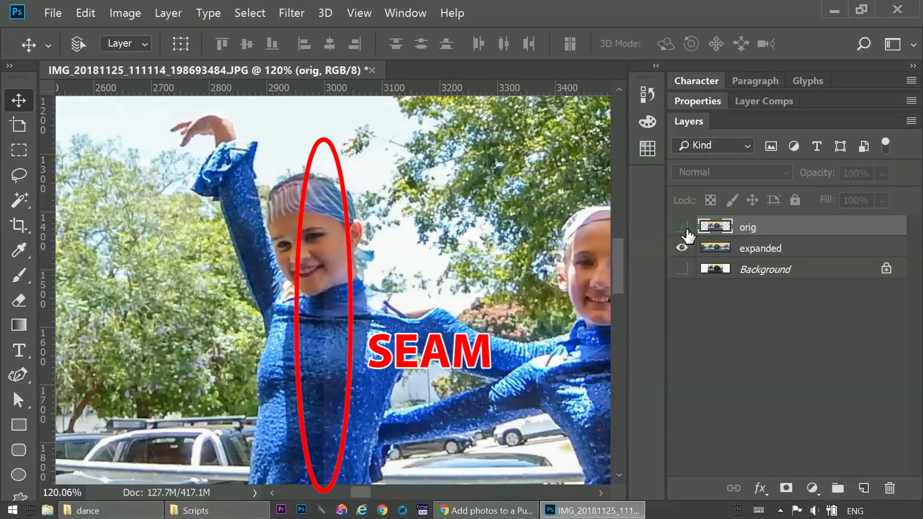
{"action": "left_click", "coordinate": [683, 228]}
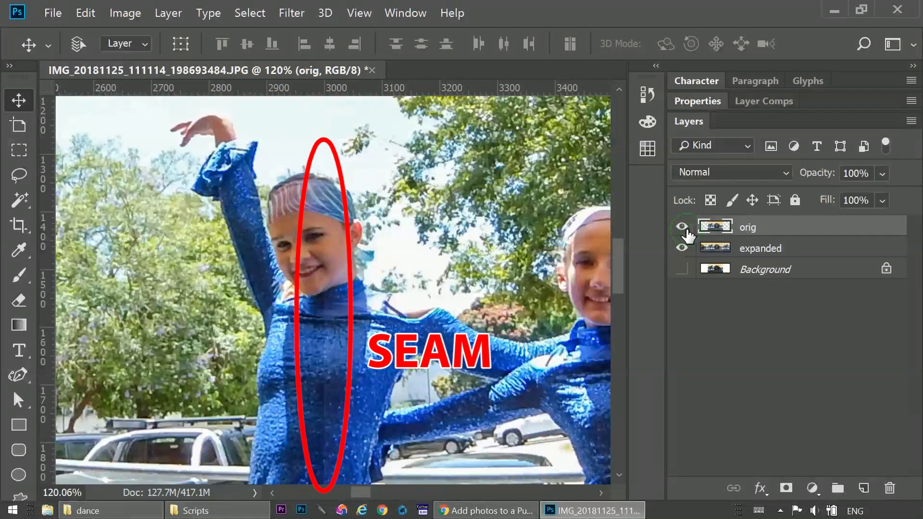
{"action": "left_click", "coordinate": [682, 227]}
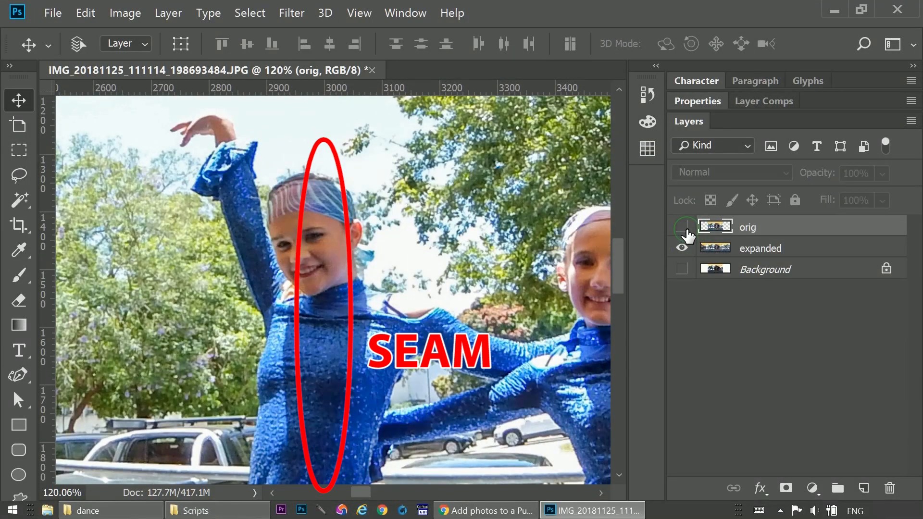
{"action": "left_click", "coordinate": [682, 227]}
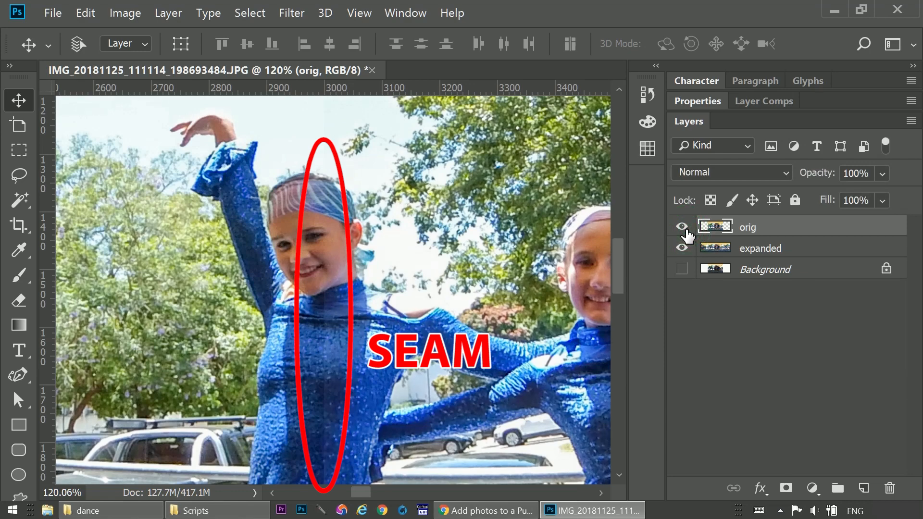
{"action": "left_click", "coordinate": [681, 227]}
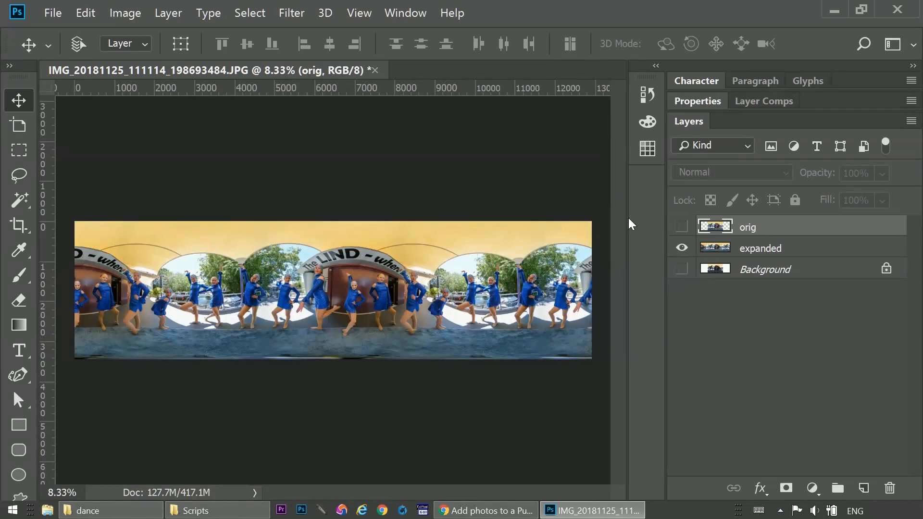
- Toggle the orig layer on and off to recheck the seam, leaving it visible
{"action": "left_click", "coordinate": [681, 226]}
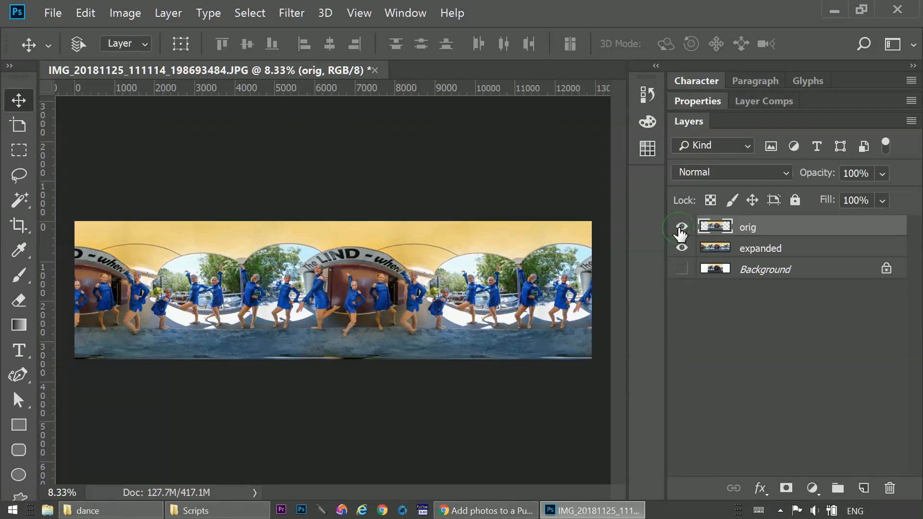
{"action": "left_click", "coordinate": [679, 227]}
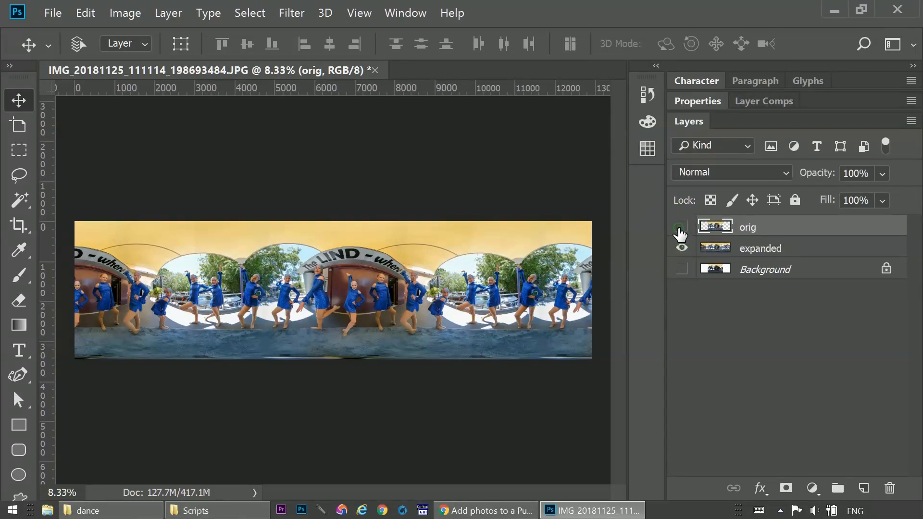
{"action": "left_click", "coordinate": [680, 227]}
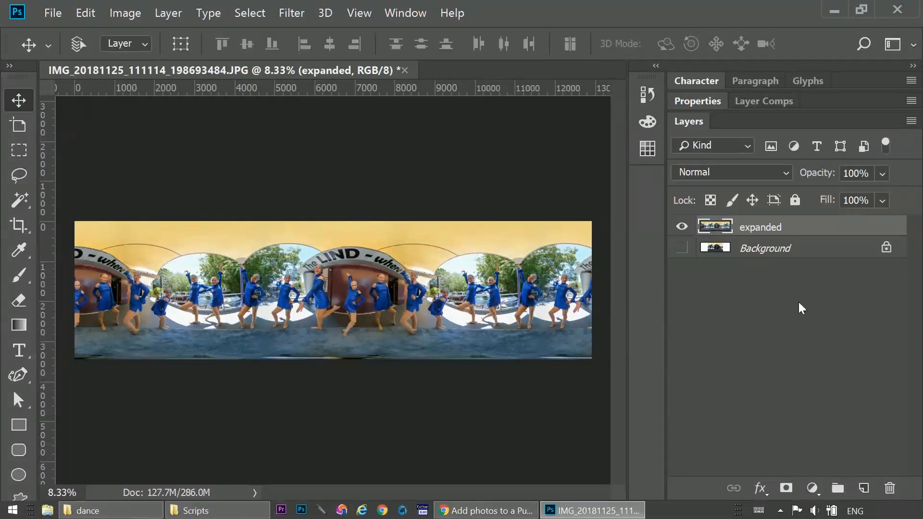
- Cut the canvas width back to 6912 pixels, accepting the clipping warning
{"action": "left_click", "coordinate": [125, 12]}
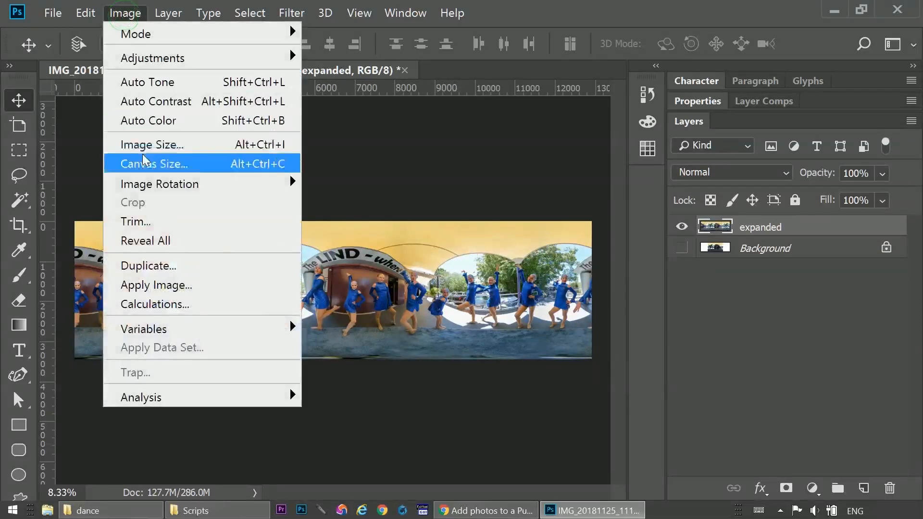
{"action": "left_click", "coordinate": [153, 163]}
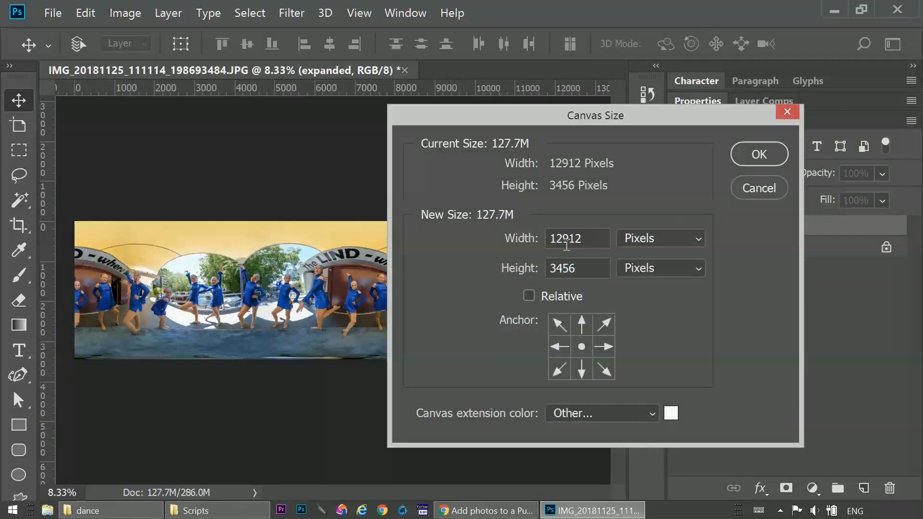
{"action": "left_click", "coordinate": [576, 238]}
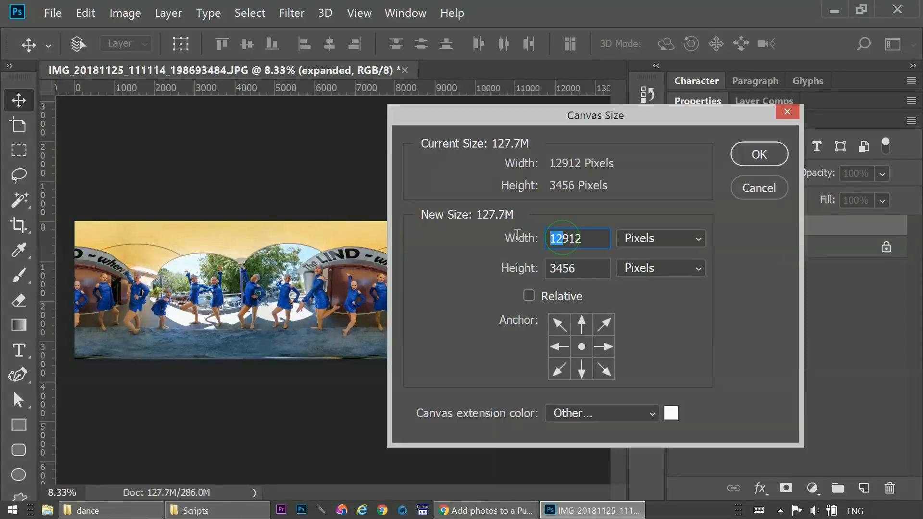
{"action": "type", "text": "6912"}
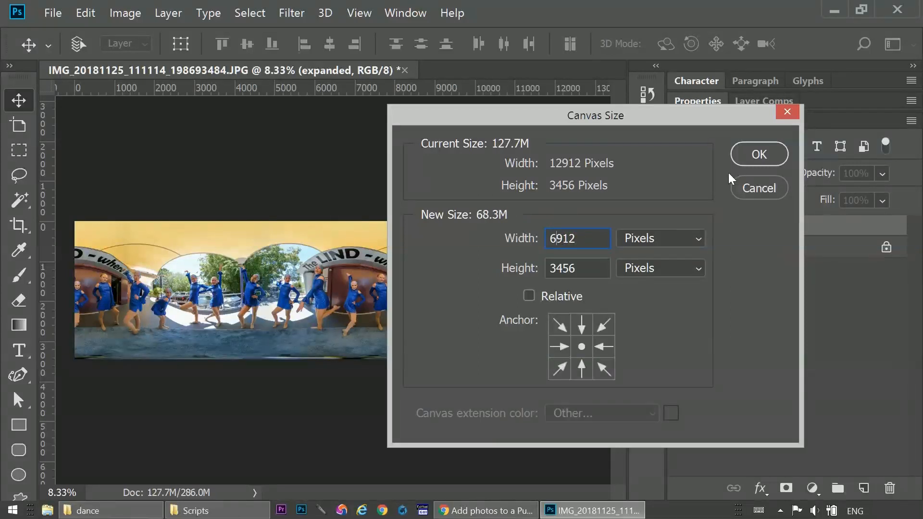
{"action": "left_click", "coordinate": [759, 154]}
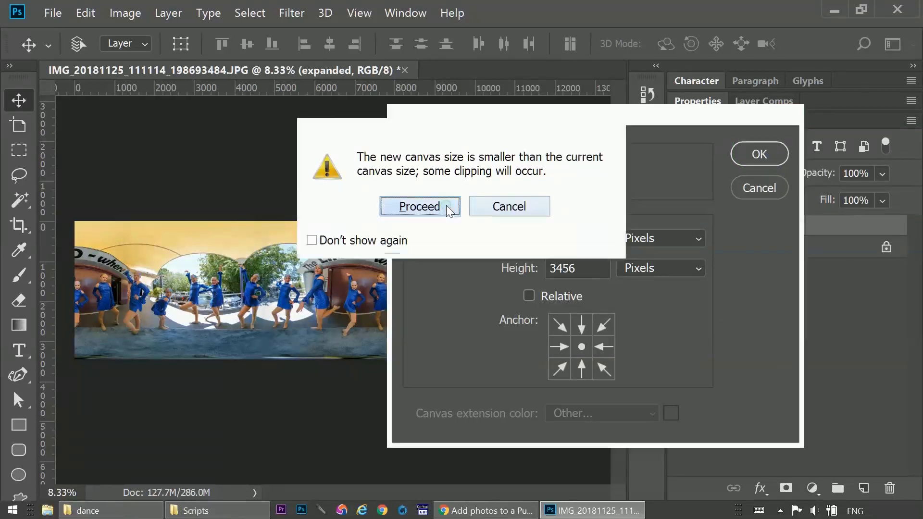
{"action": "left_click", "coordinate": [419, 206]}
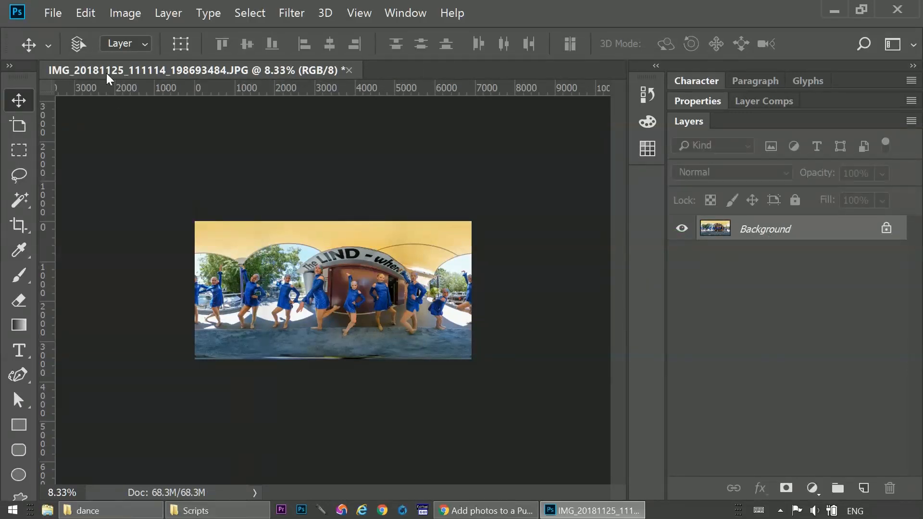
- Save the panorama into the dance folder as a JPEG ending in -seamless
{"action": "left_click", "coordinate": [51, 13]}
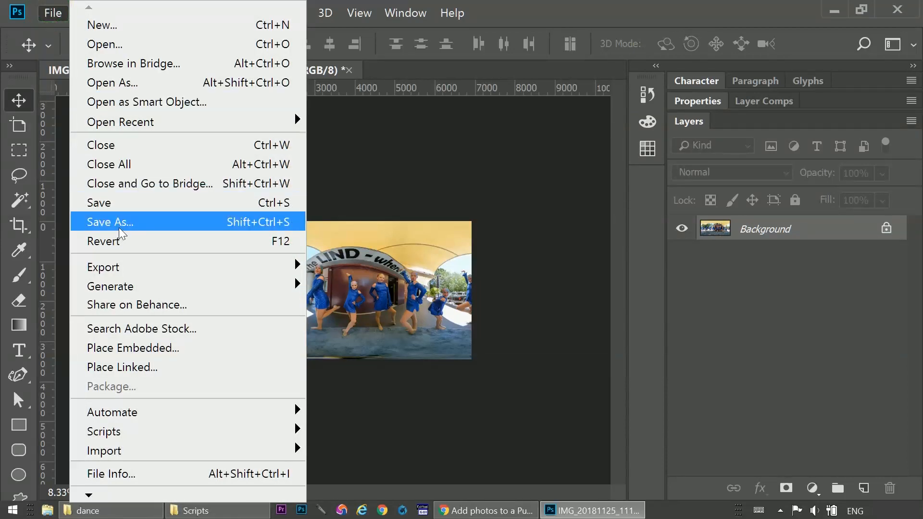
{"action": "left_click", "coordinate": [110, 222]}
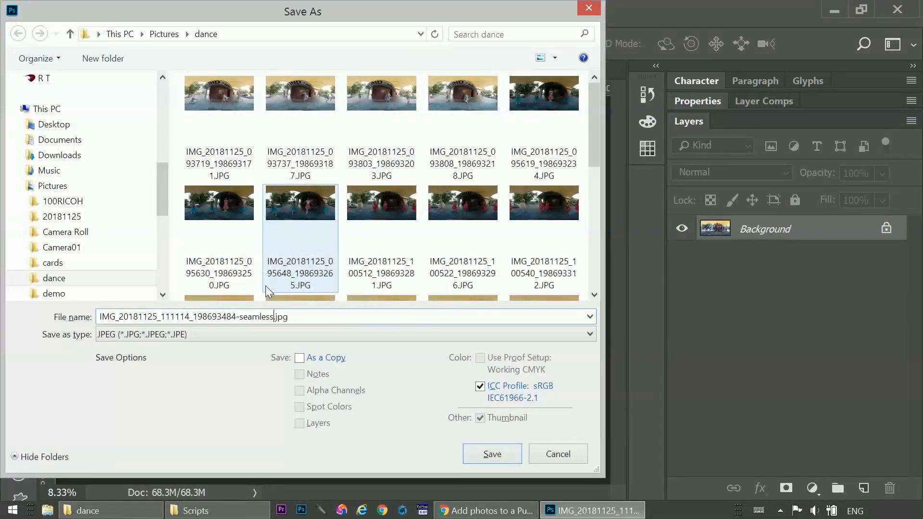
{"action": "left_click", "coordinate": [491, 454]}
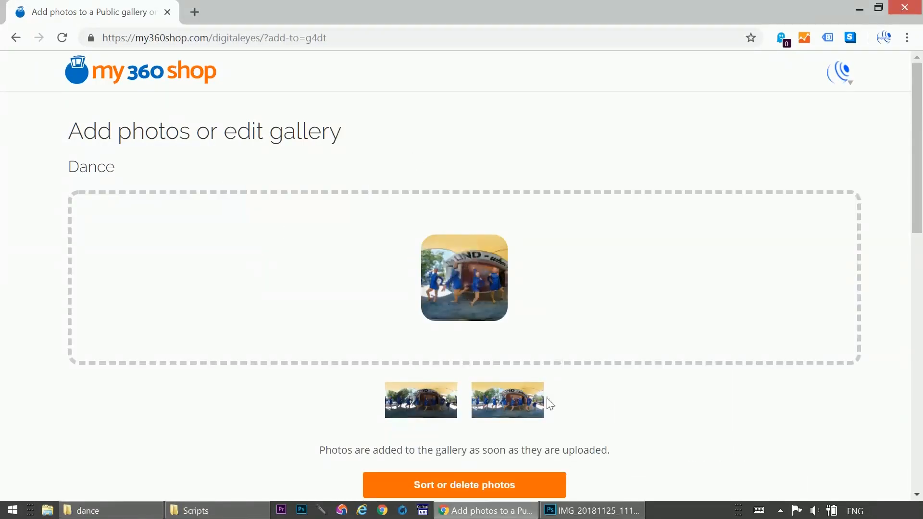
- Mark the first of the three Dance gallery photos for deletion and save changes
{"action": "left_click", "coordinate": [463, 484]}
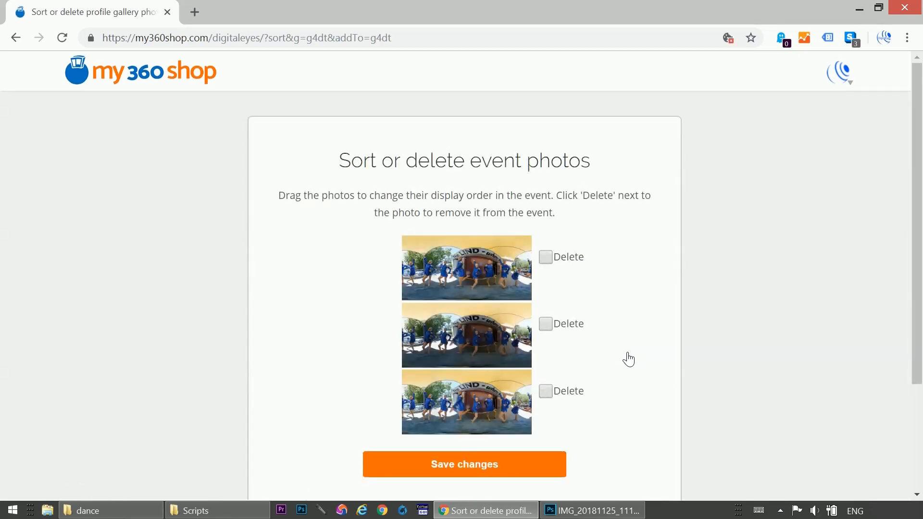
{"action": "mouse_move", "coordinate": [520, 311]}
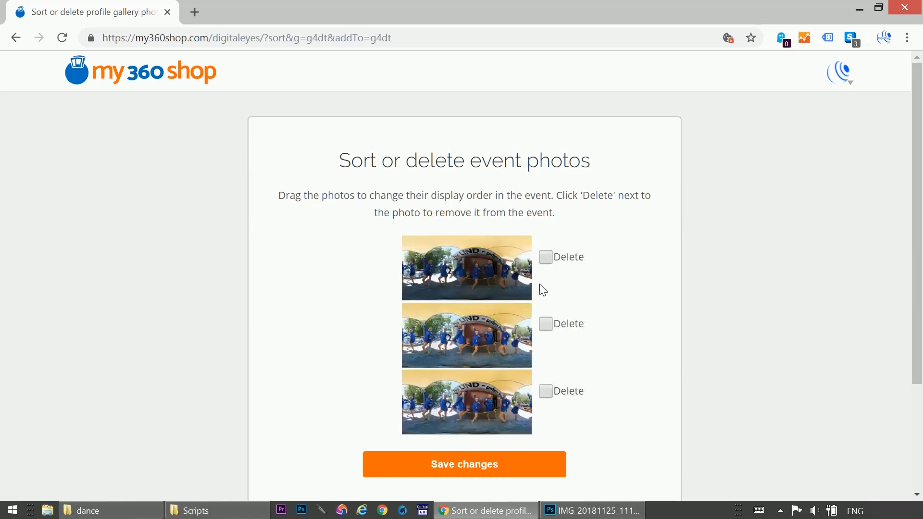
{"action": "left_click", "coordinate": [544, 257]}
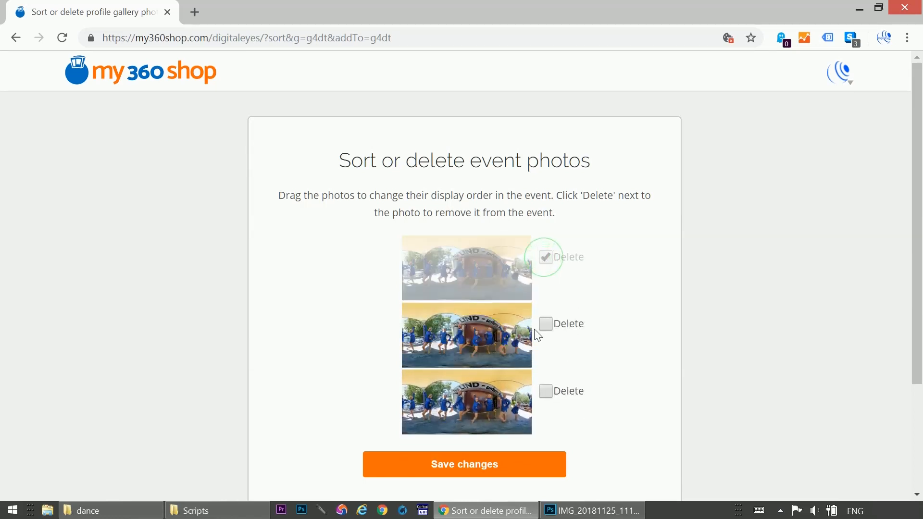
{"action": "left_click", "coordinate": [463, 464]}
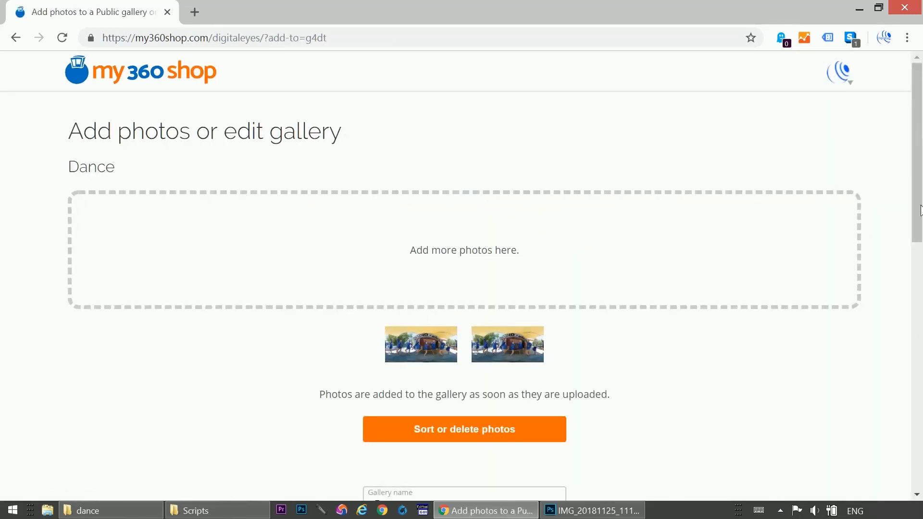
- Update the Dance gallery, open its public page, and look around a 360° photo
{"action": "scroll", "scroll_direction": "down", "scroll_amount": 3}
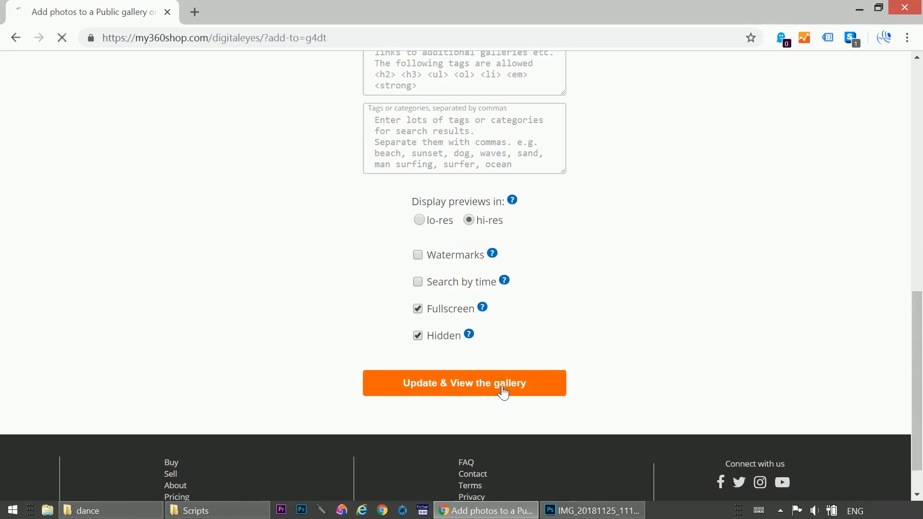
{"action": "left_click", "coordinate": [464, 382]}
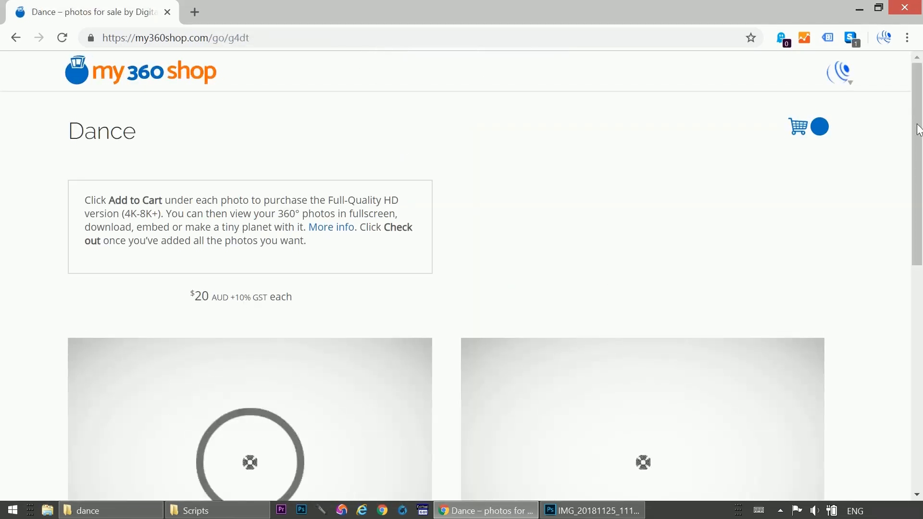
{"action": "scroll", "scroll_direction": "down", "scroll_amount": 3}
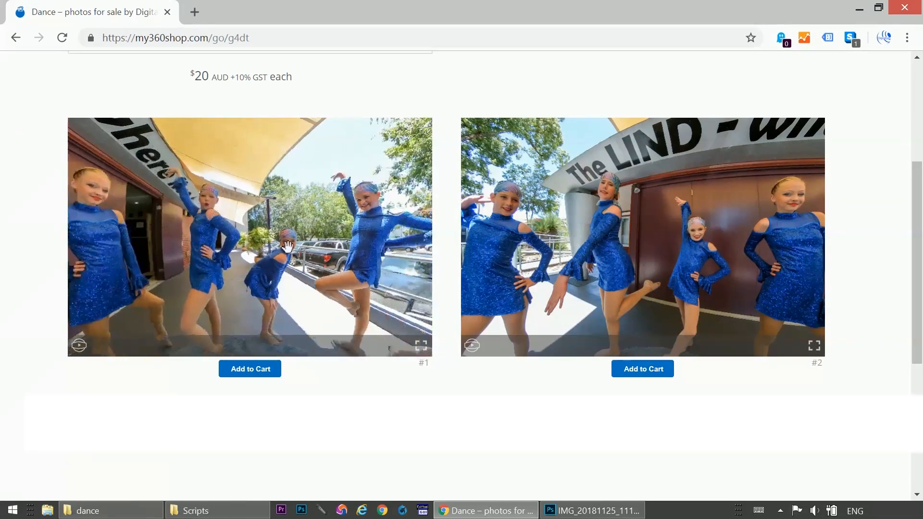
{"action": "left_click_drag", "start_coordinate": [530, 235], "coordinate": [671, 195]}
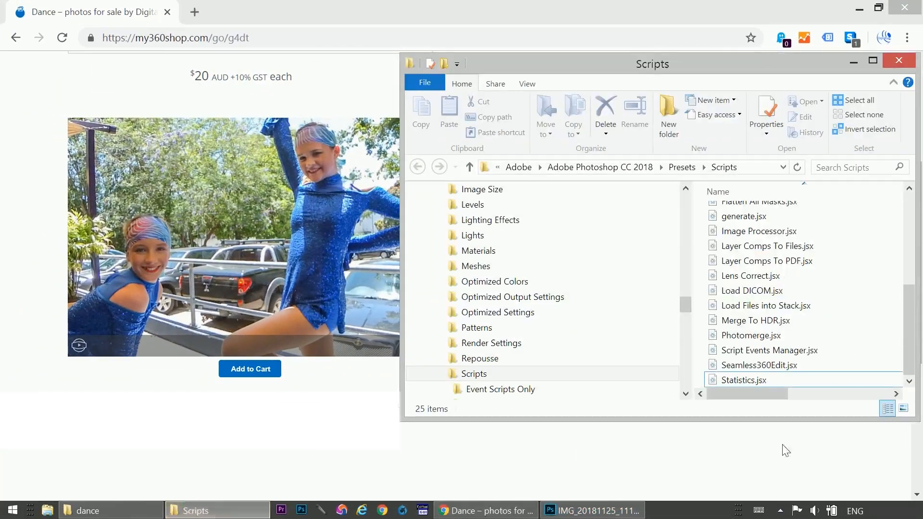
- Select Seamless360Edit.jsx, then permanently delete the -seam and -seamless test files
{"action": "left_click", "coordinate": [759, 365]}
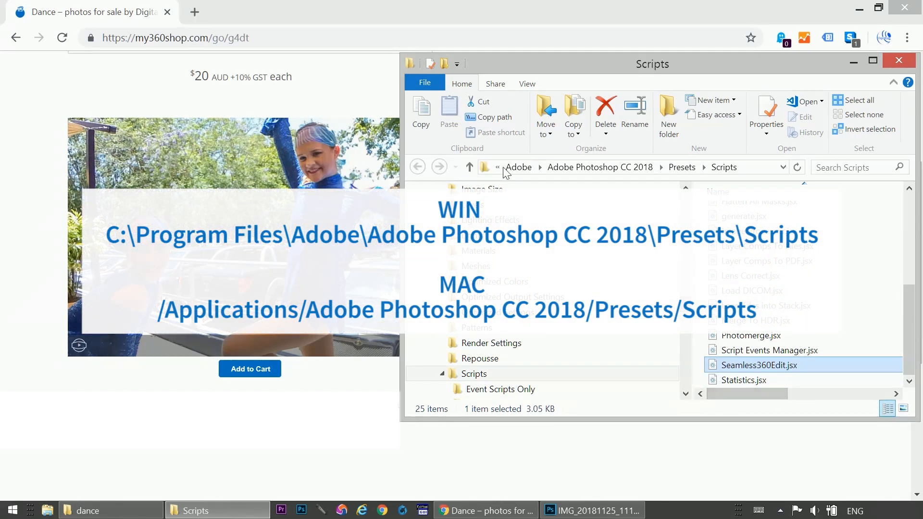
{"action": "mouse_move", "coordinate": [753, 176]}
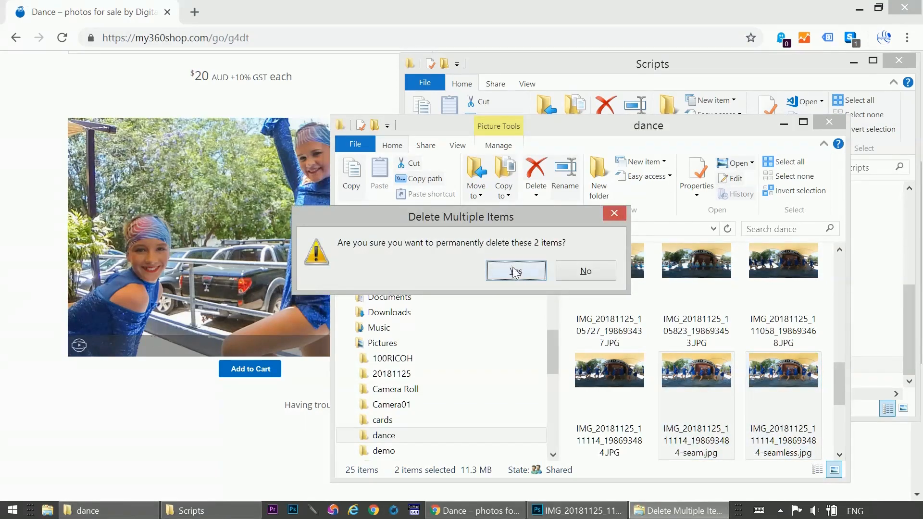
{"action": "left_click", "coordinate": [515, 271]}
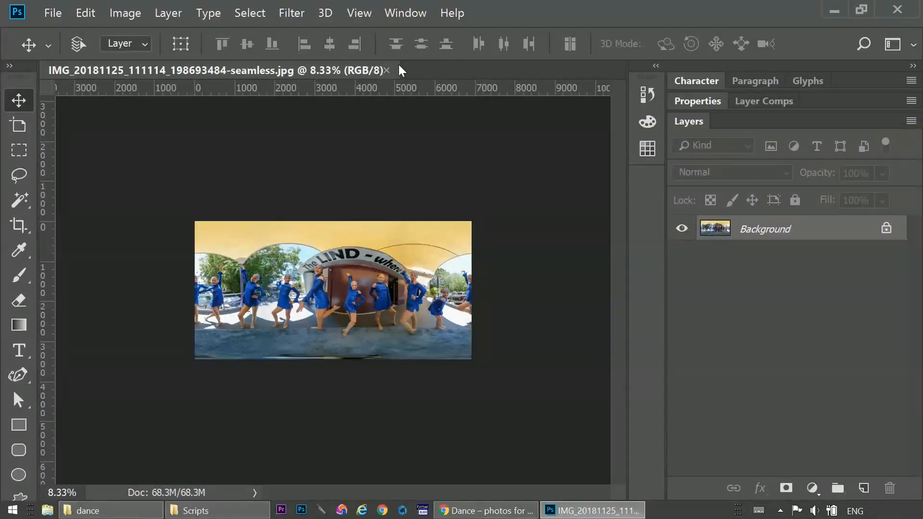
- Close the seamless image and run File > Scripts > Seamless360Edit
{"action": "left_click", "coordinate": [387, 70]}
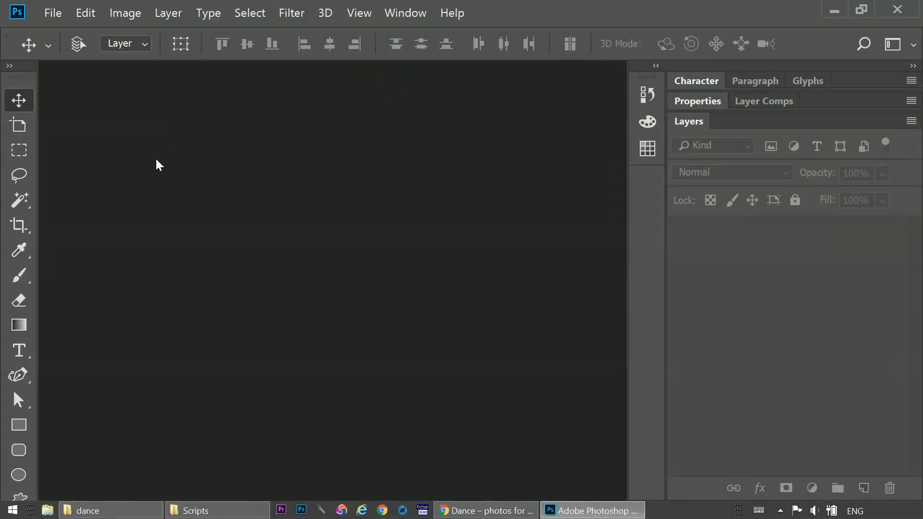
{"action": "mouse_move", "coordinate": [150, 149]}
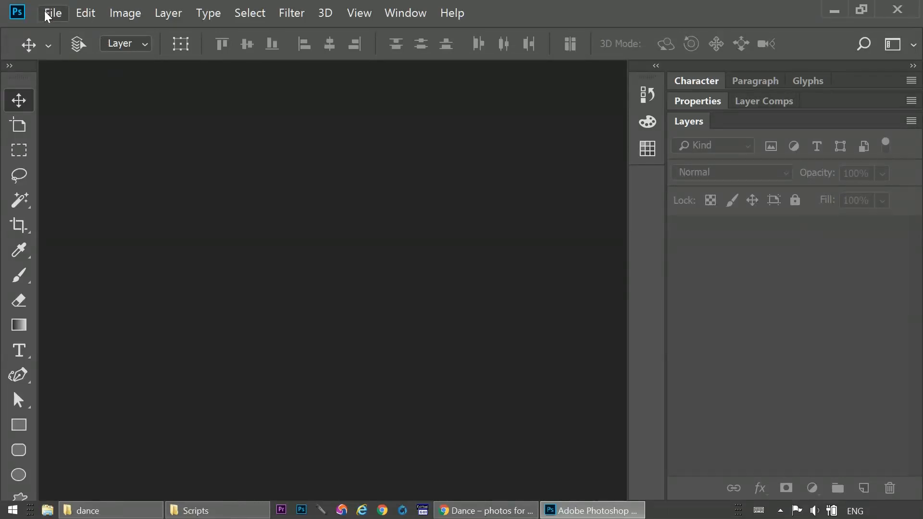
{"action": "left_click", "coordinate": [53, 13]}
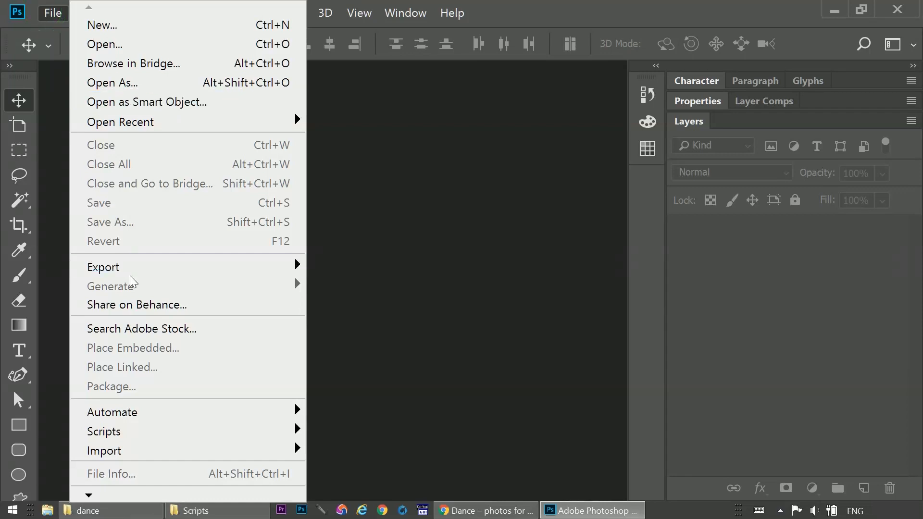
{"action": "mouse_move", "coordinate": [104, 431]}
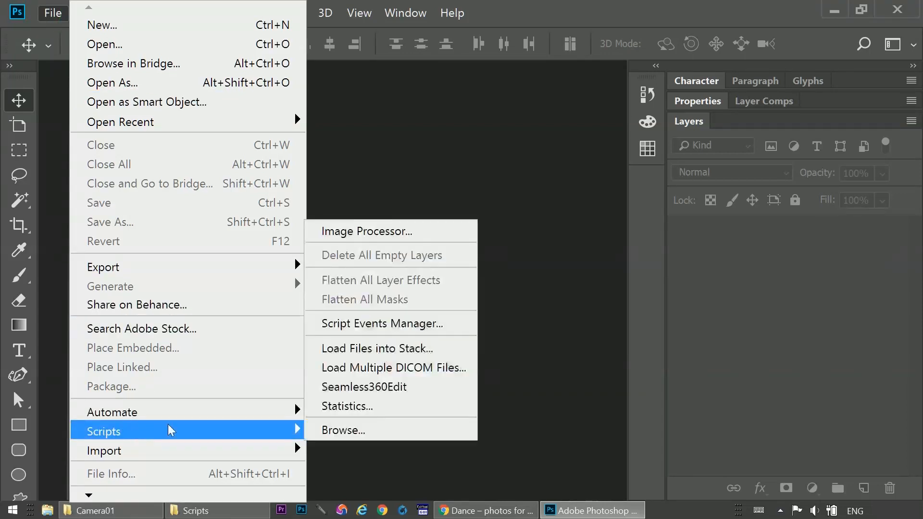
{"action": "mouse_move", "coordinate": [354, 386]}
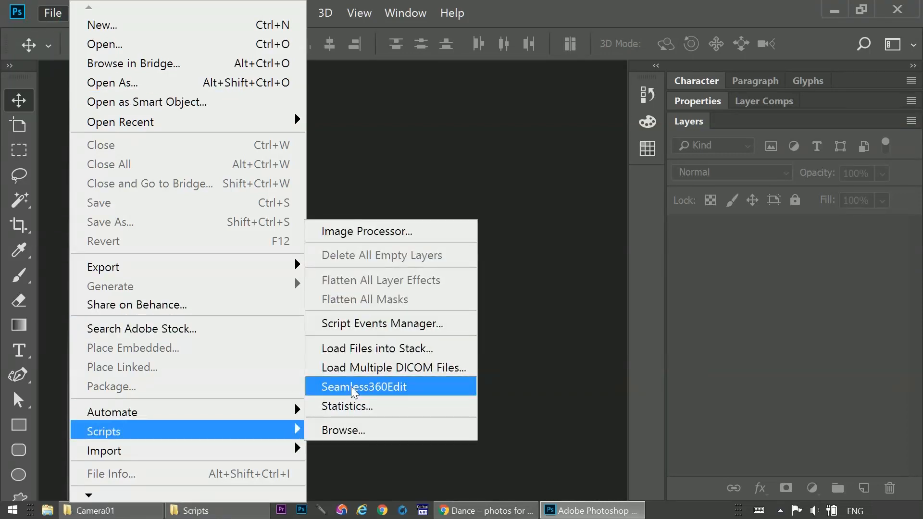
{"action": "left_click", "coordinate": [363, 386]}
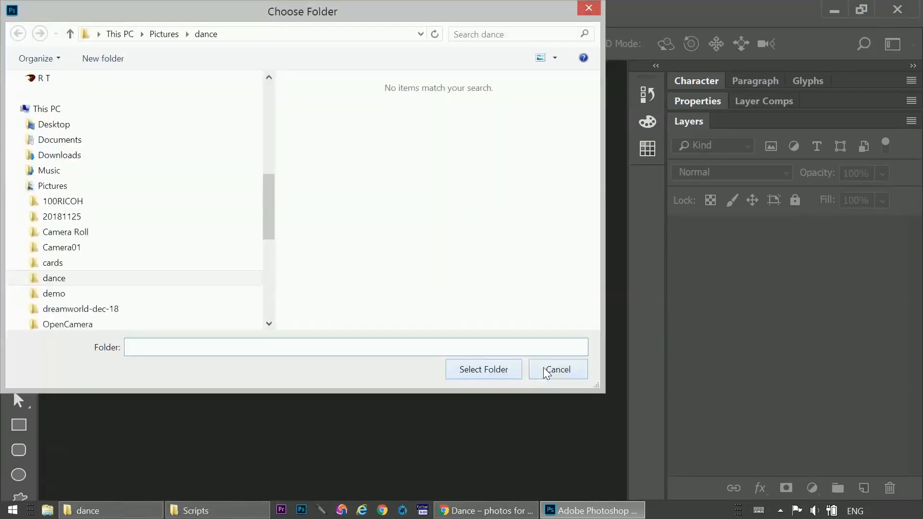
- Choose Pictures > dance as the folder for the batch run
{"action": "left_click", "coordinate": [80, 308]}
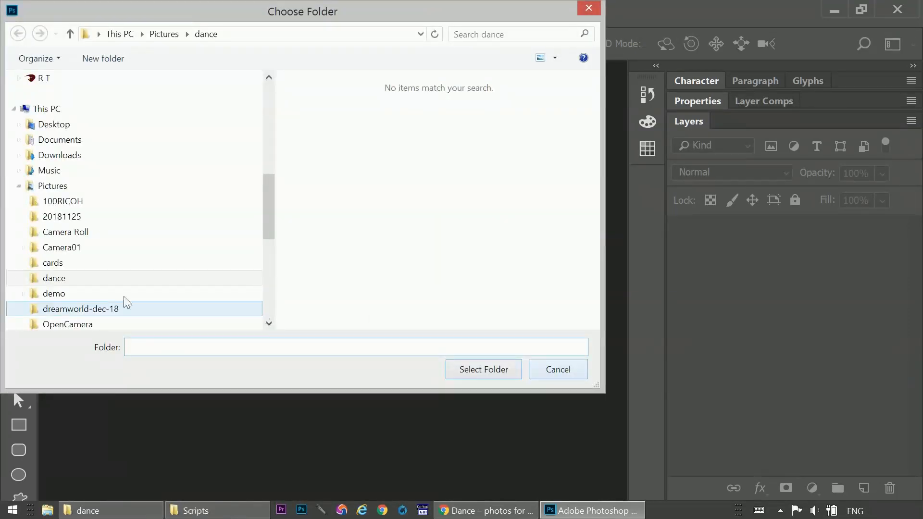
{"action": "left_click", "coordinate": [54, 278]}
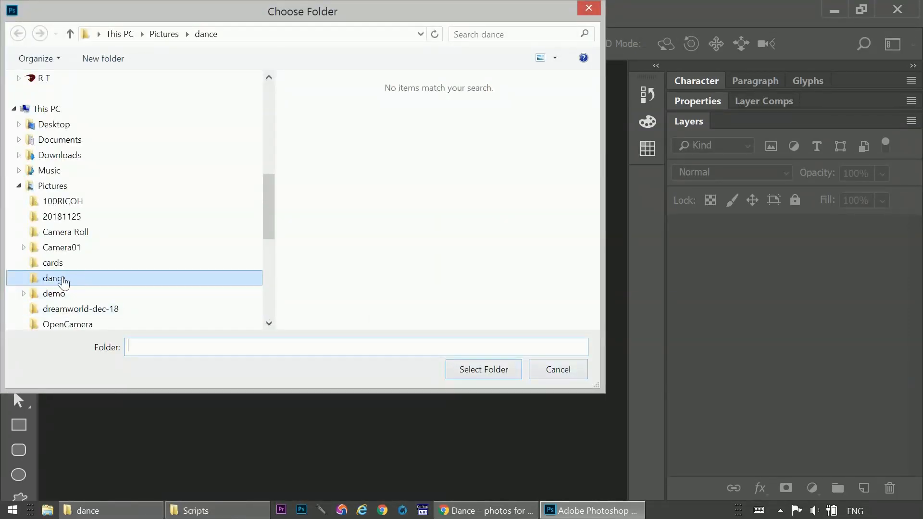
{"action": "mouse_move", "coordinate": [88, 280]}
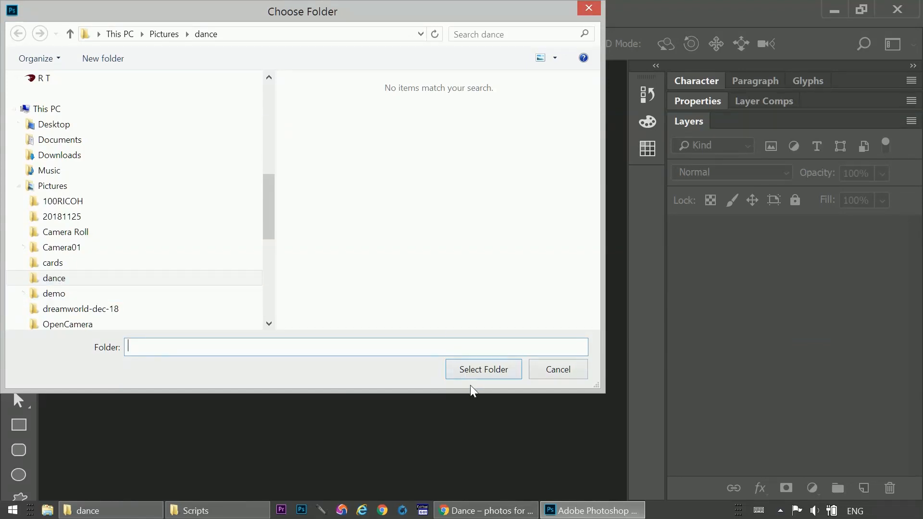
{"action": "left_click", "coordinate": [483, 369]}
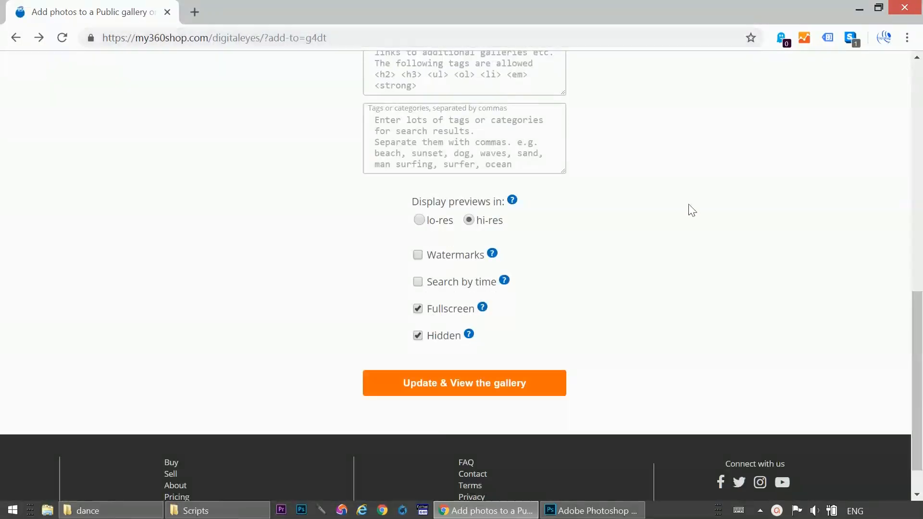
{"action": "left_click", "coordinate": [464, 383]}
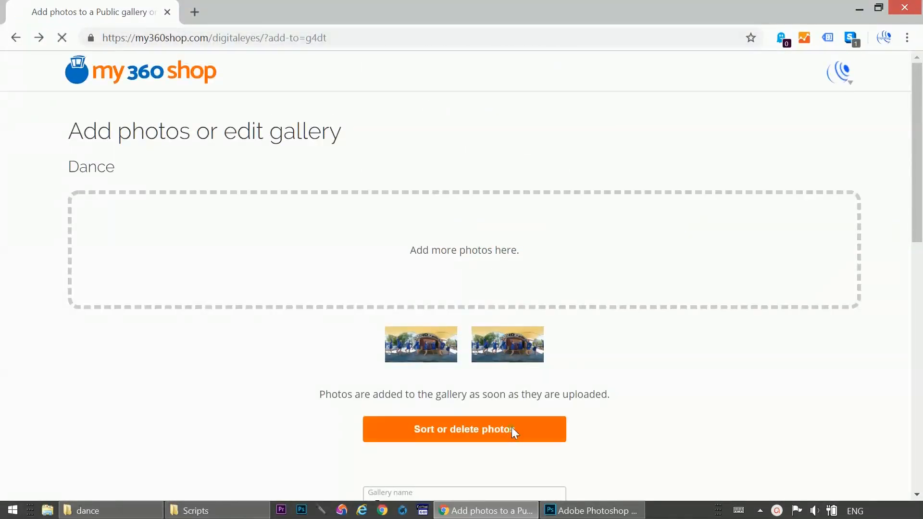
{"action": "left_click", "coordinate": [464, 429]}
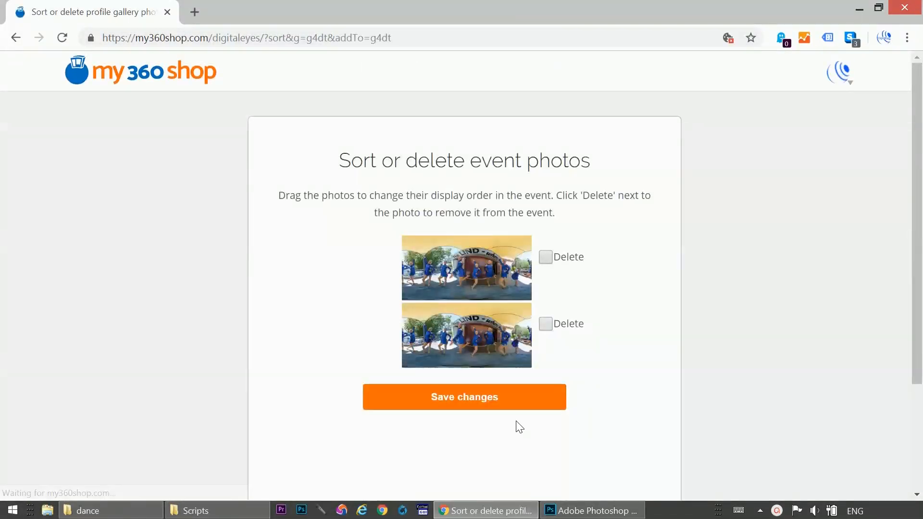
{"action": "left_click", "coordinate": [544, 257]}
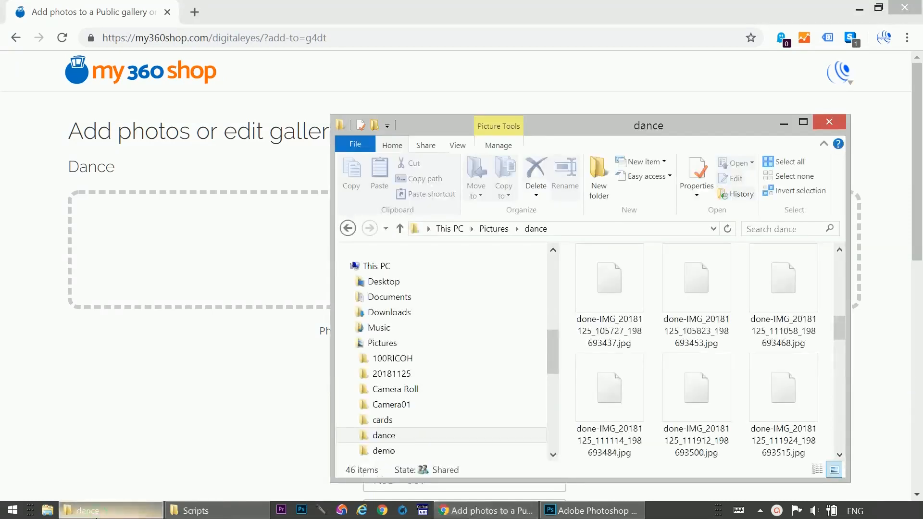
- Maximize the dance folder window and select the processed done- JPEGs
{"action": "left_click", "coordinate": [784, 278]}
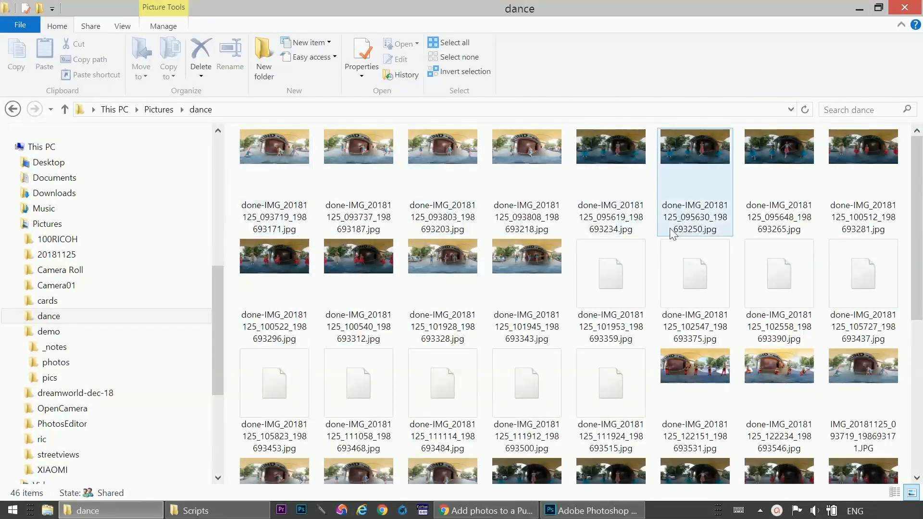
{"action": "left_click", "coordinate": [778, 365]}
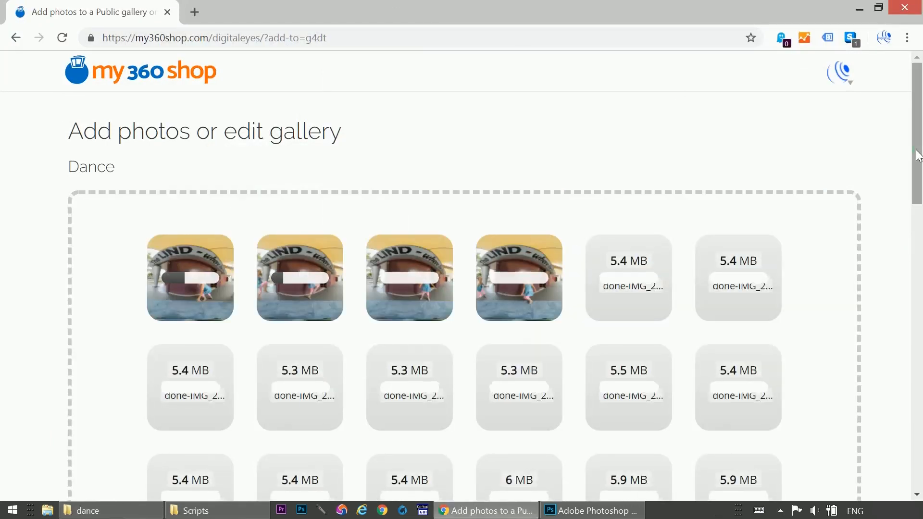
- Finish uploading the done- photos to the Dance gallery and open its public page
{"action": "scroll", "scroll_direction": "down", "scroll_amount": 3}
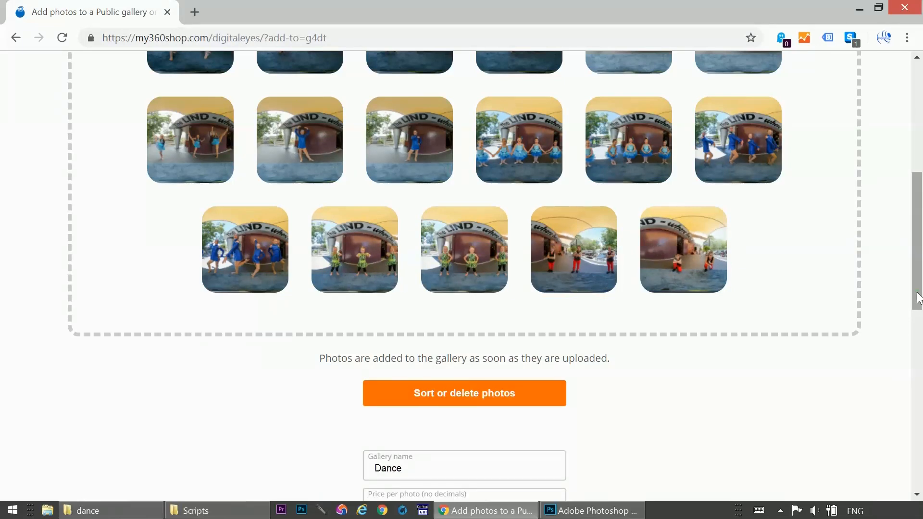
{"action": "scroll", "scroll_direction": "down", "scroll_amount": 3}
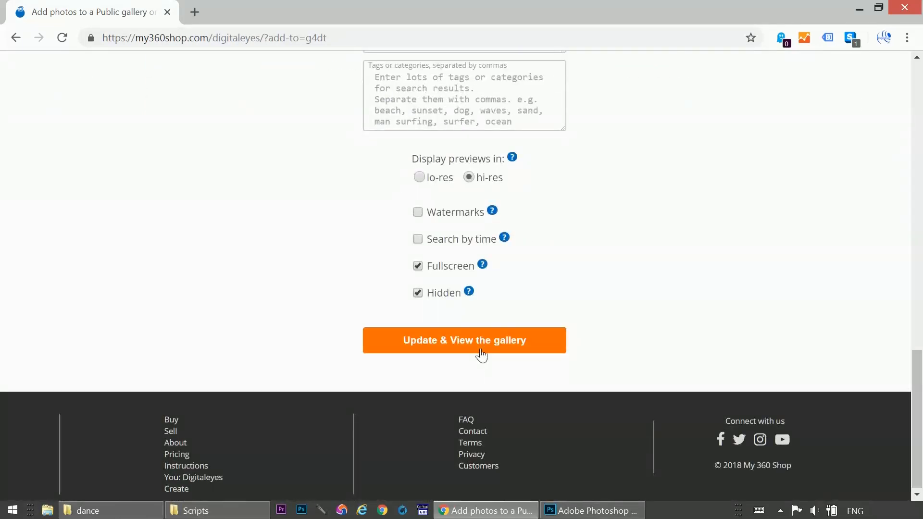
{"action": "left_click", "coordinate": [464, 340]}
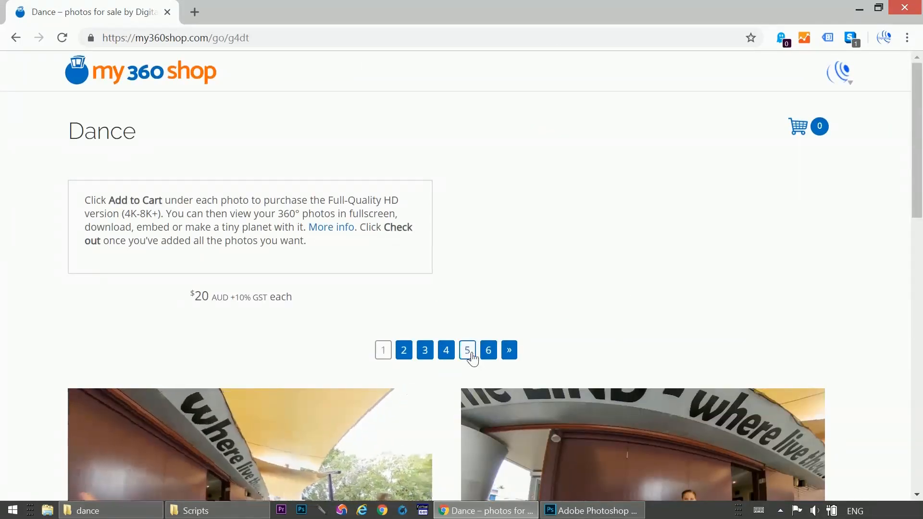
- Browse through the photos on page 5 of the Dance gallery
{"action": "left_click", "coordinate": [466, 350]}
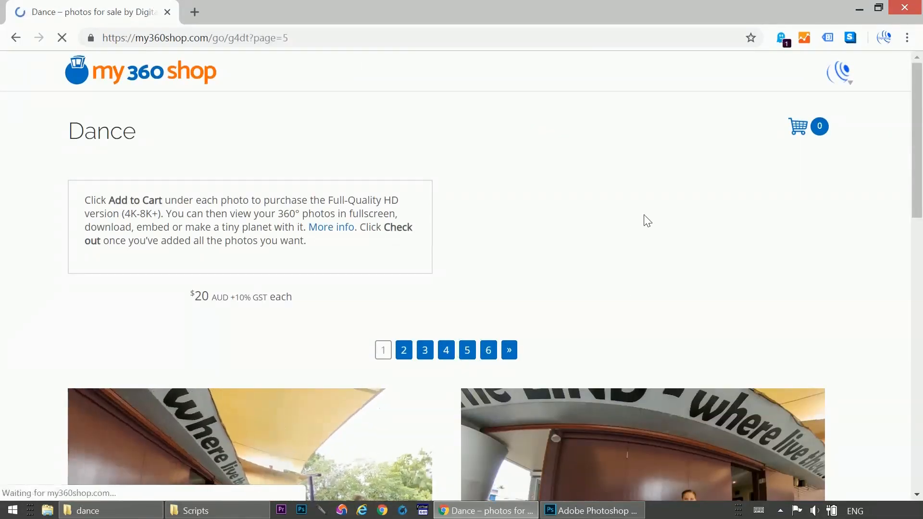
{"action": "scroll", "scroll_direction": "down", "scroll_amount": 3}
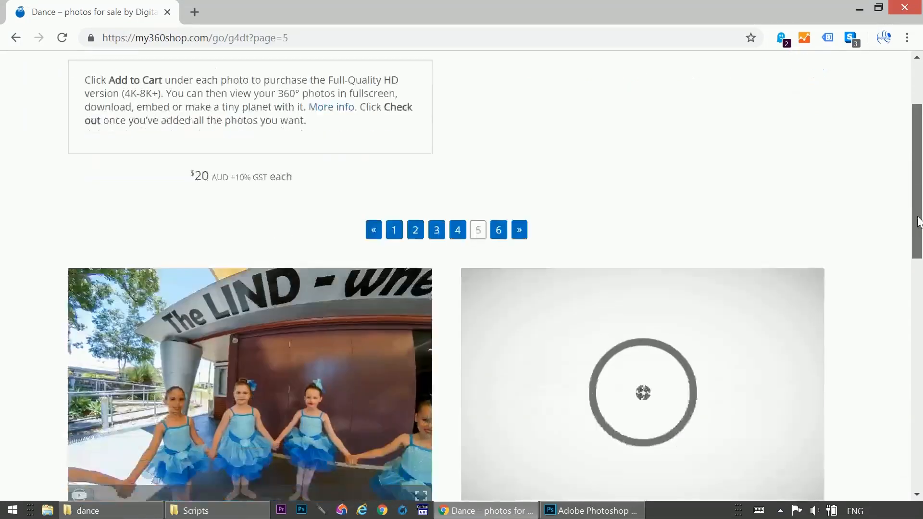
{"action": "scroll", "scroll_direction": "down", "scroll_amount": 3}
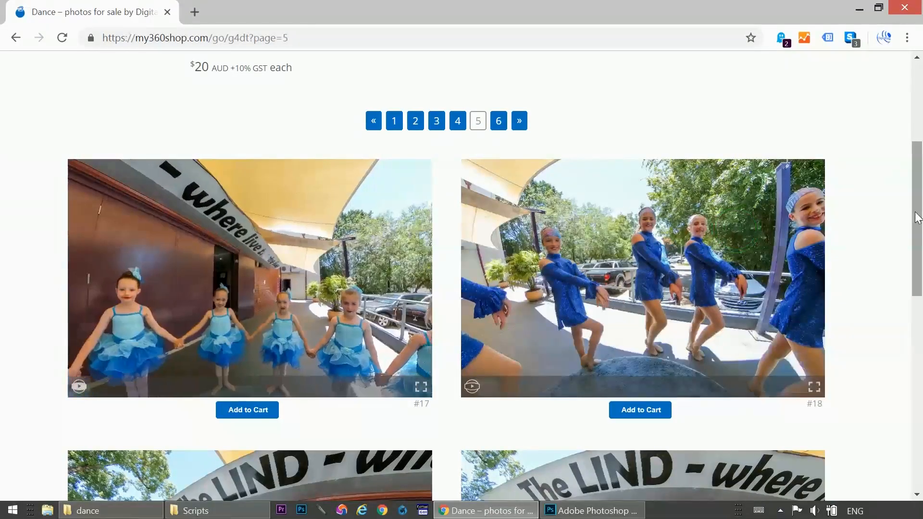
{"action": "scroll", "scroll_direction": "down", "scroll_amount": 3}
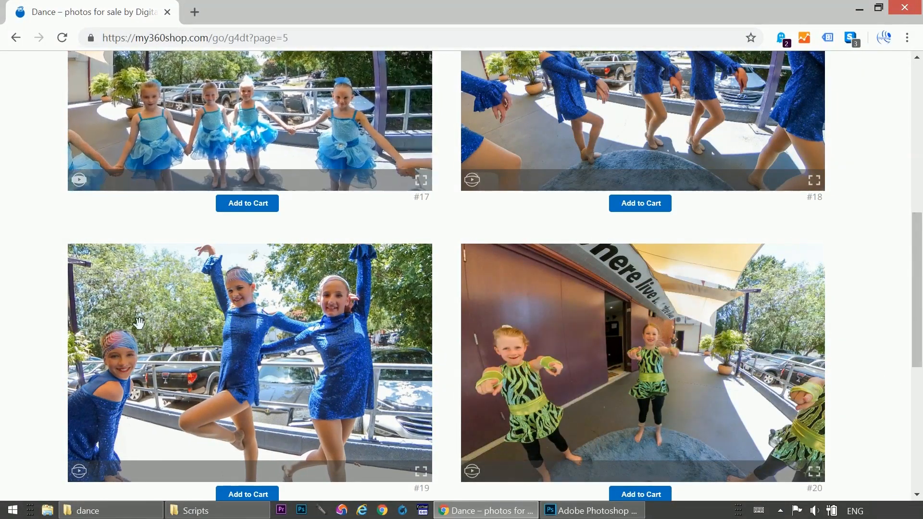
{"action": "scroll", "scroll_direction": "down", "scroll_amount": 3}
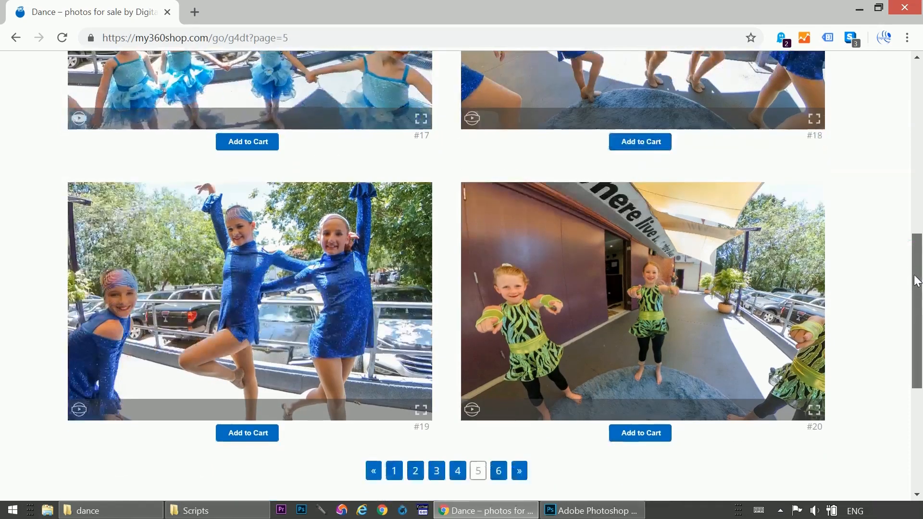
- Check the last page 6, ending at photo #23, and pan photo #21
{"action": "left_click", "coordinate": [498, 349]}
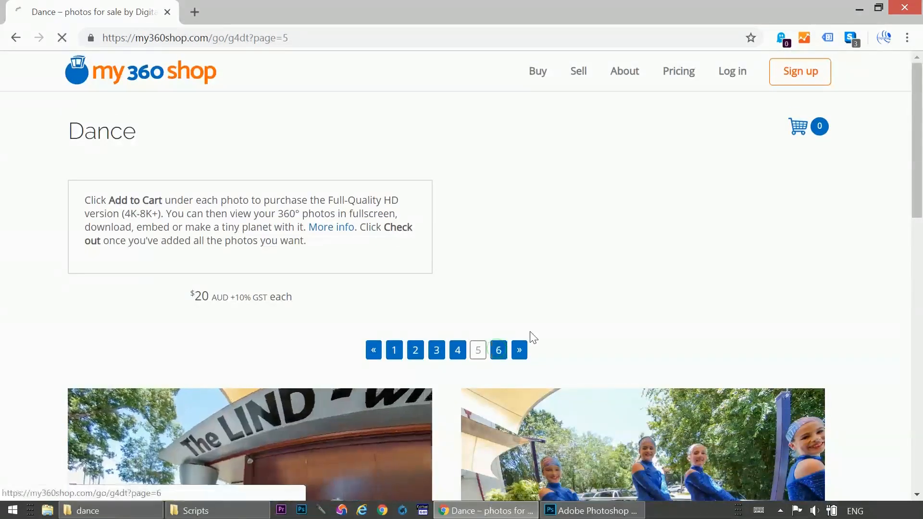
{"action": "left_click", "coordinate": [498, 350]}
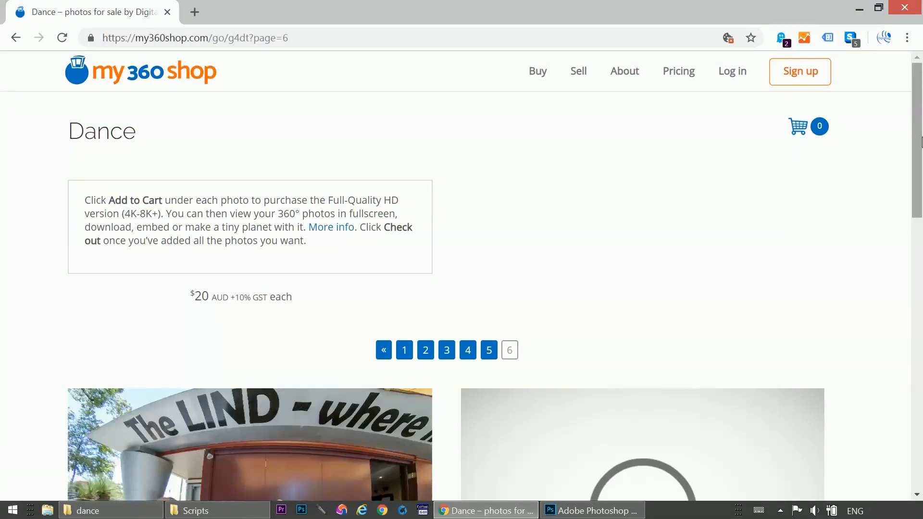
{"action": "scroll", "scroll_direction": "down", "scroll_amount": 3}
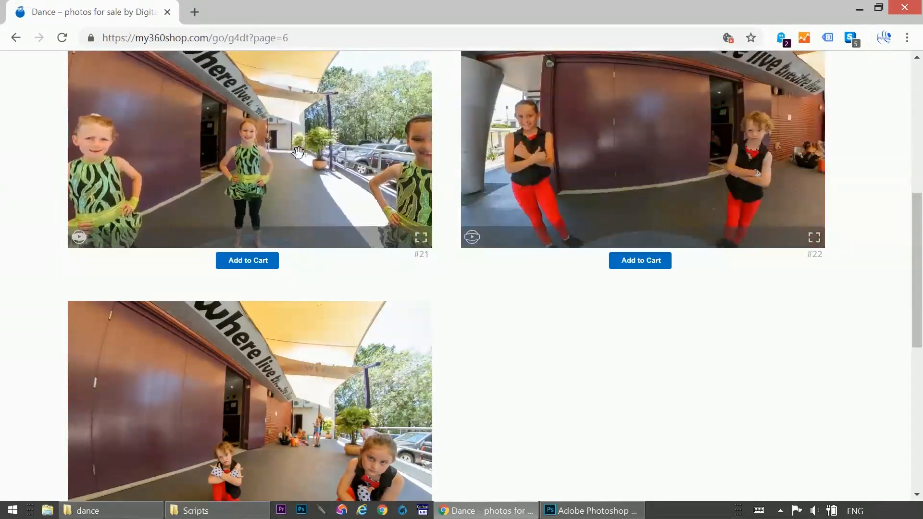
{"action": "left_click_drag", "start_coordinate": [299, 151], "coordinate": [116, 169]}
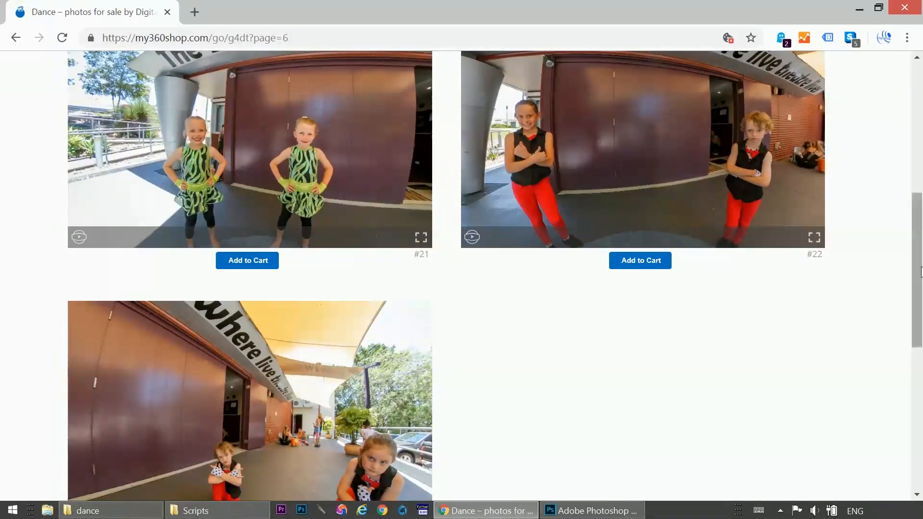
{"action": "scroll", "scroll_direction": "down", "scroll_amount": 3}
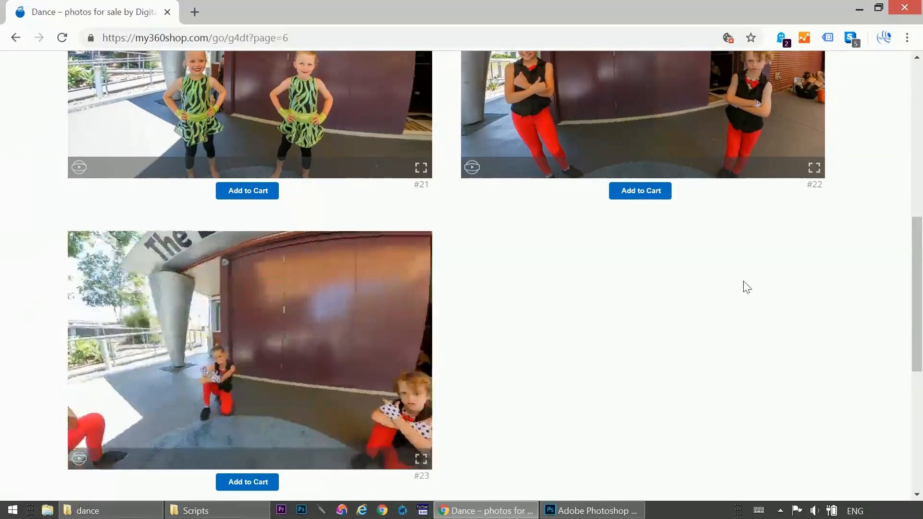
{"action": "scroll", "scroll_direction": "up", "scroll_amount": 3}
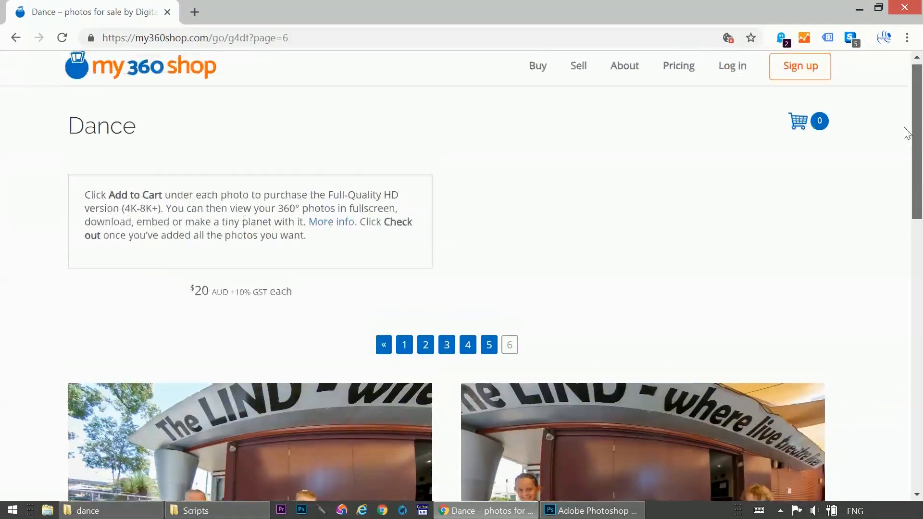
{"action": "left_click", "coordinate": [94, 511]}
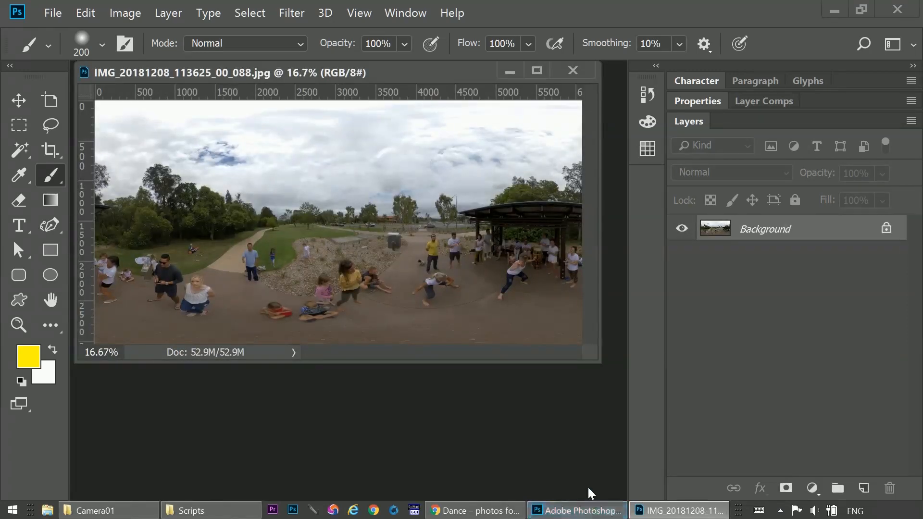
- Apply Camera Raw: Exposure +0.50, Highlights -88, Shadows +100, Whites +30, Blacks -24, Clarity +17, Dehaze +28
{"action": "left_click", "coordinate": [291, 13]}
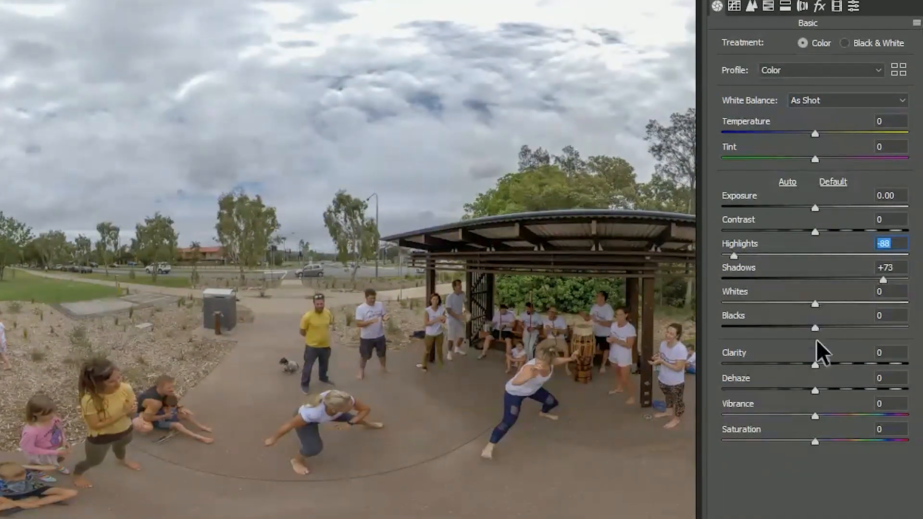
{"action": "left_click_drag", "start_coordinate": [868, 280], "coordinate": [908, 280]}
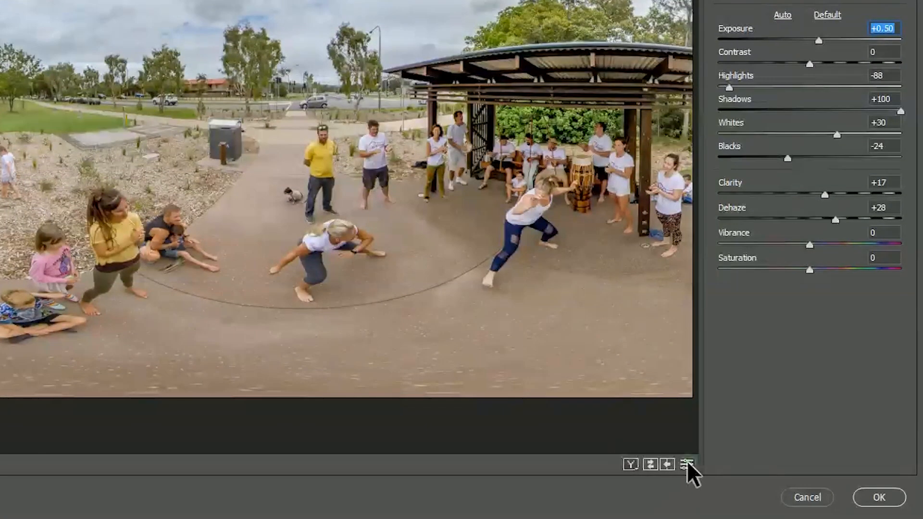
{"action": "left_click", "coordinate": [684, 465]}
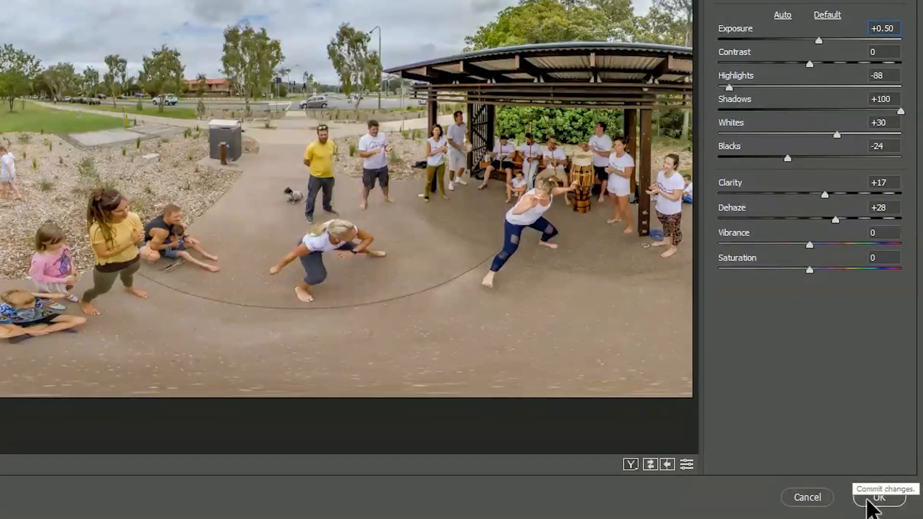
{"action": "left_click", "coordinate": [876, 498]}
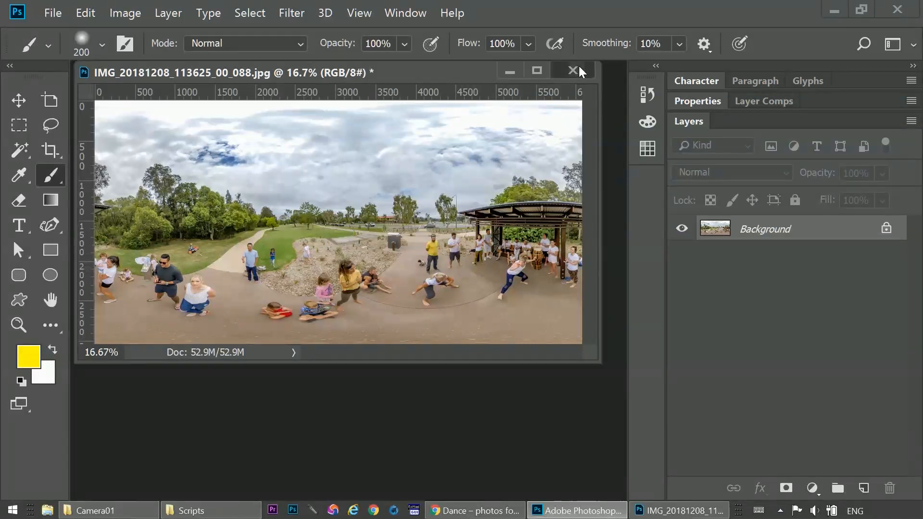
- Close the graded panorama without saving and find Seamless360Edit under File > Scripts
{"action": "left_click", "coordinate": [573, 71]}
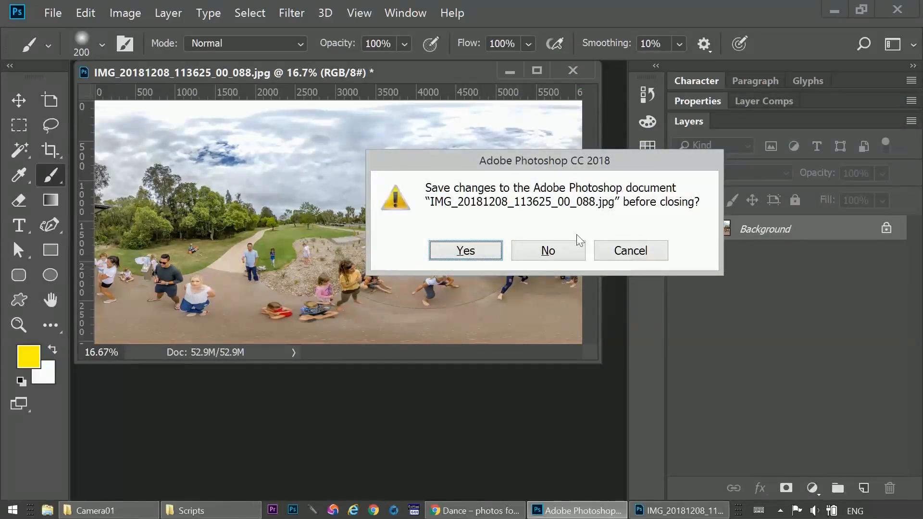
{"action": "left_click", "coordinate": [547, 250]}
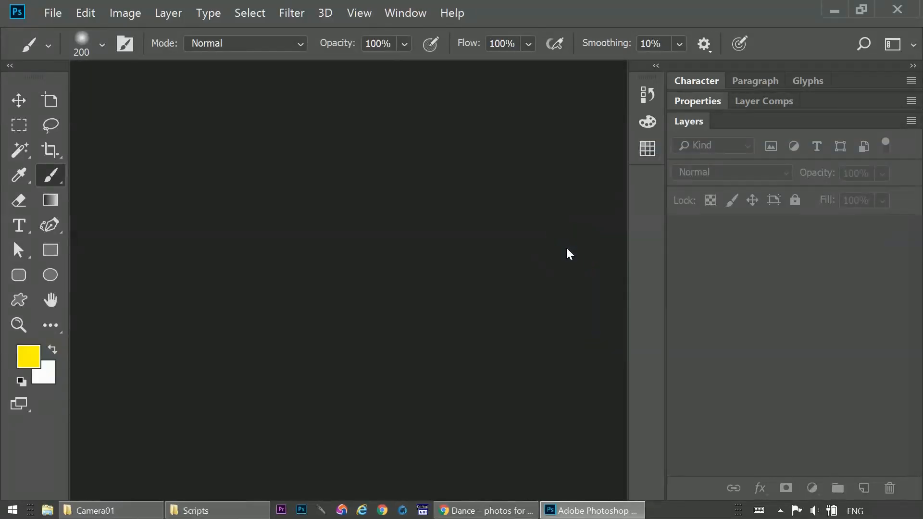
{"action": "left_click", "coordinate": [53, 13]}
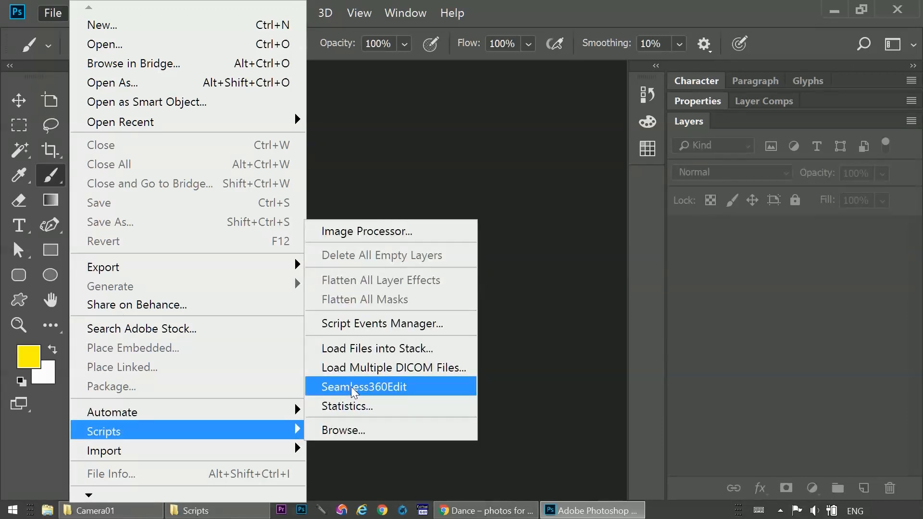
- Run the Seamless360Edit script on the Camera01 folder
{"action": "left_click", "coordinate": [363, 386]}
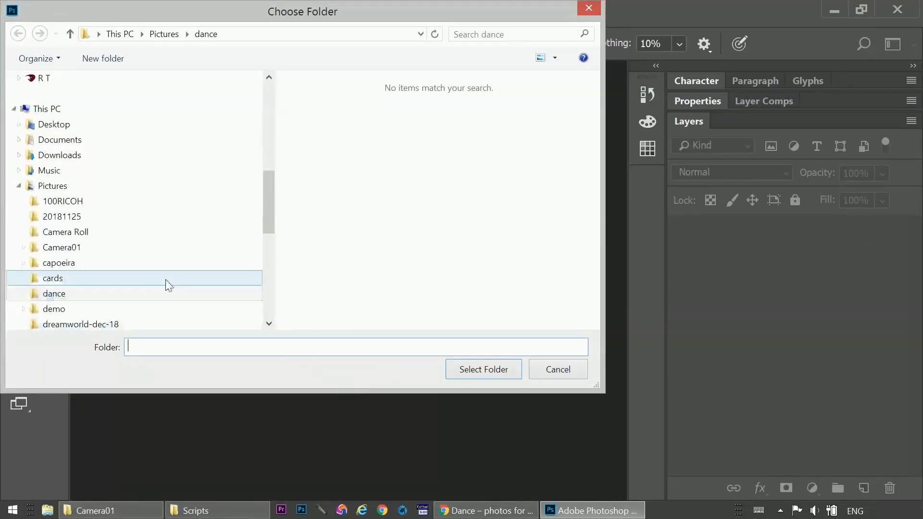
{"action": "left_click", "coordinate": [61, 247]}
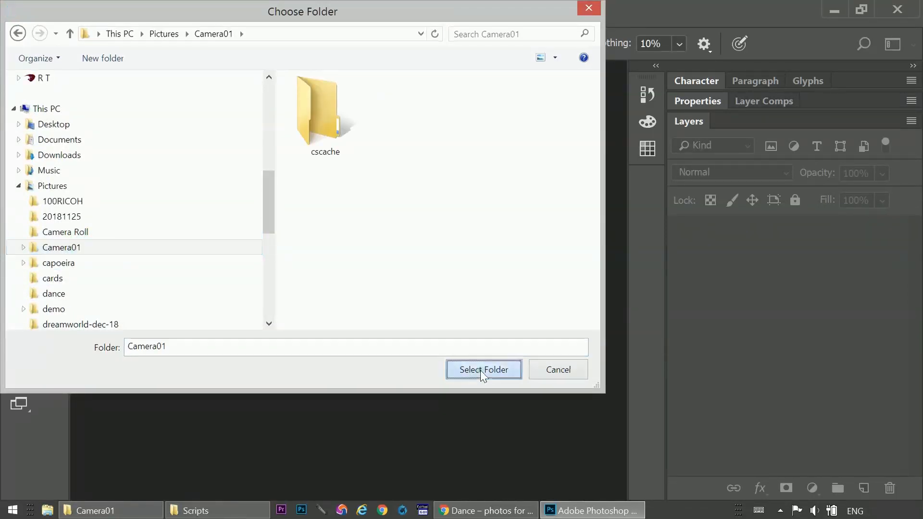
{"action": "left_click", "coordinate": [482, 369]}
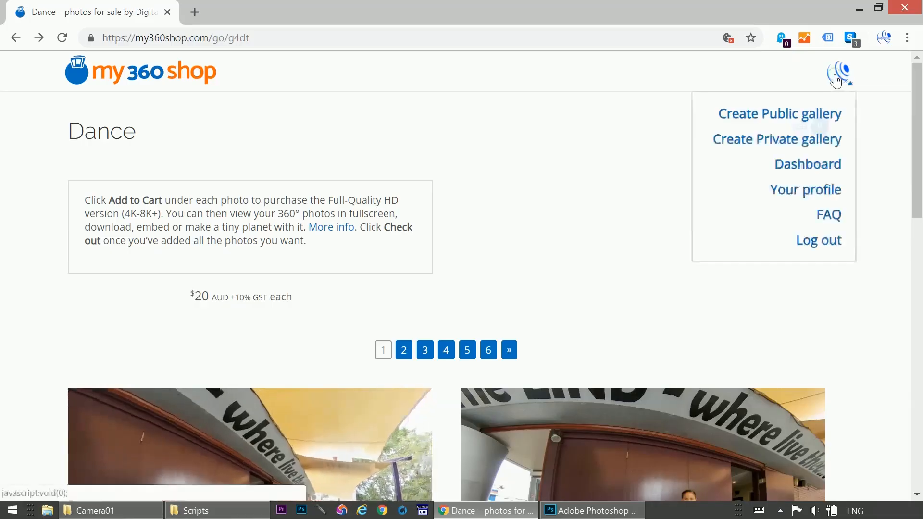
- Start a Capoeira public gallery priced 20 AUD + GST, noted 'last roda of the year'
{"action": "left_click", "coordinate": [838, 72]}
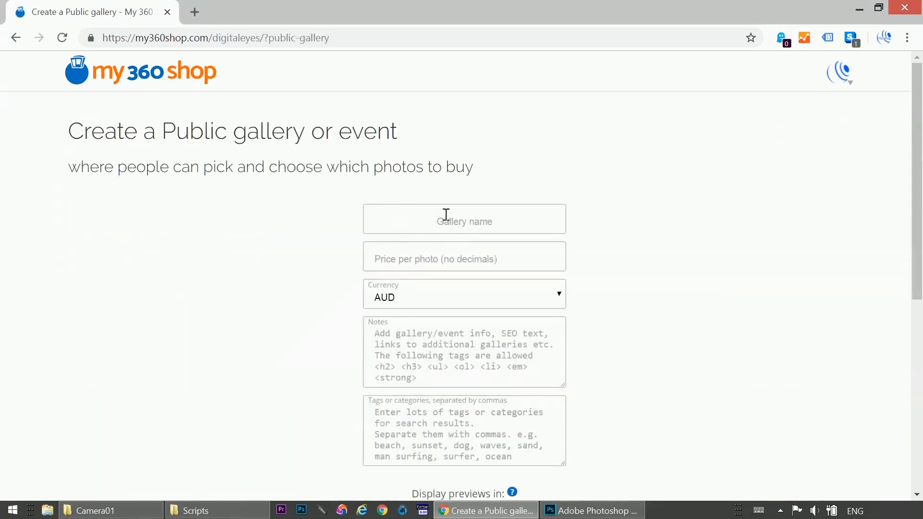
{"action": "type", "text": "Cap"}
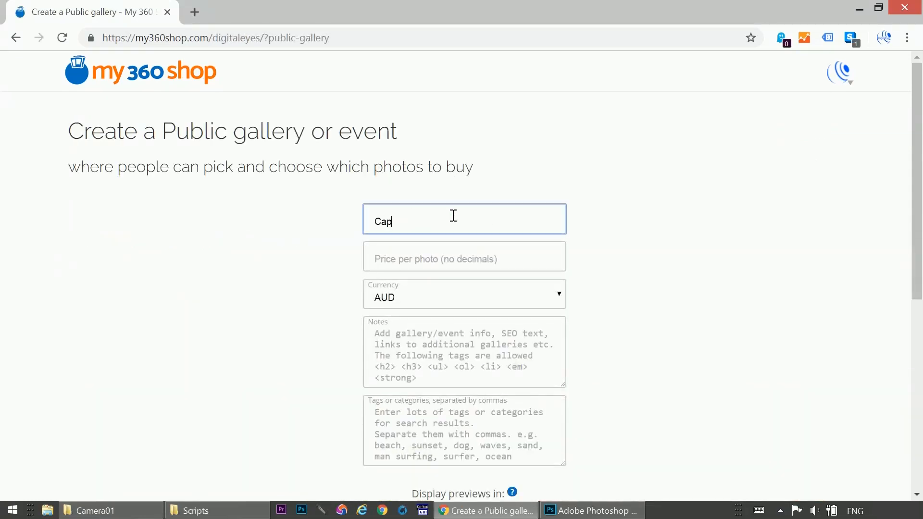
{"action": "type", "text": "2"}
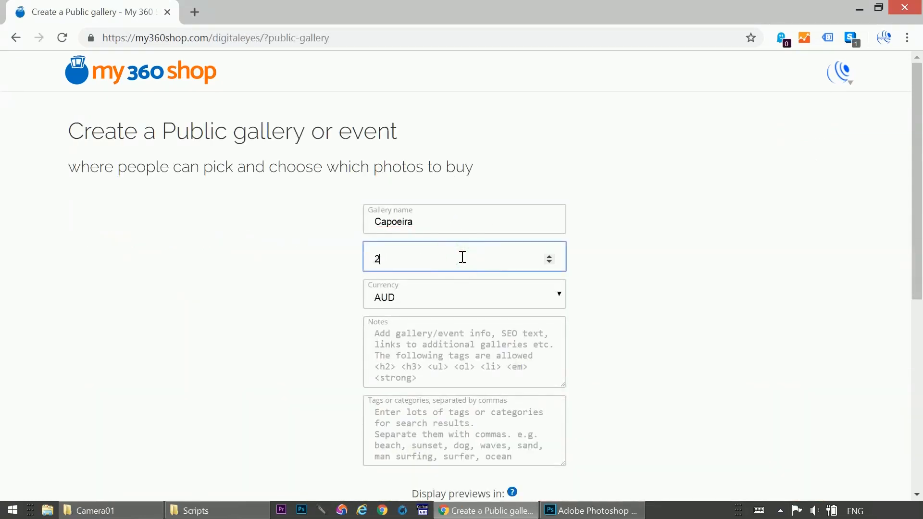
{"action": "left_click", "coordinate": [464, 297]}
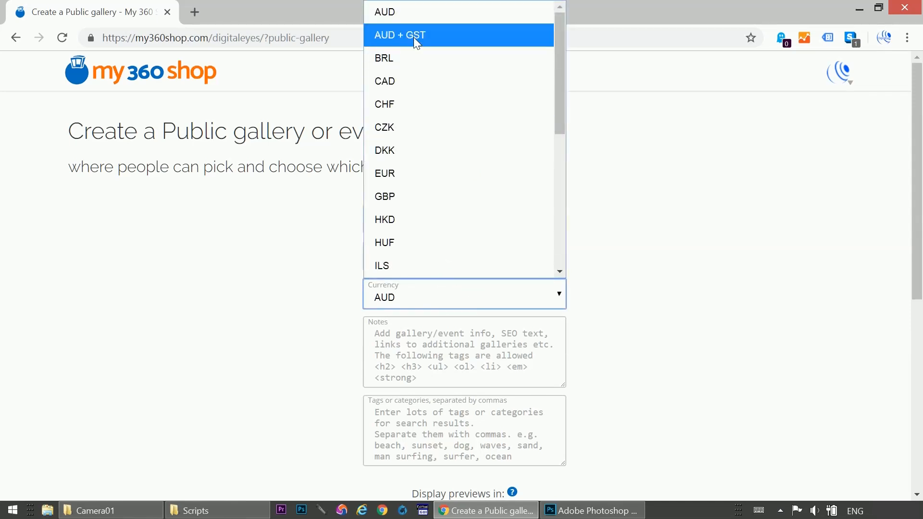
{"action": "left_click", "coordinate": [399, 35]}
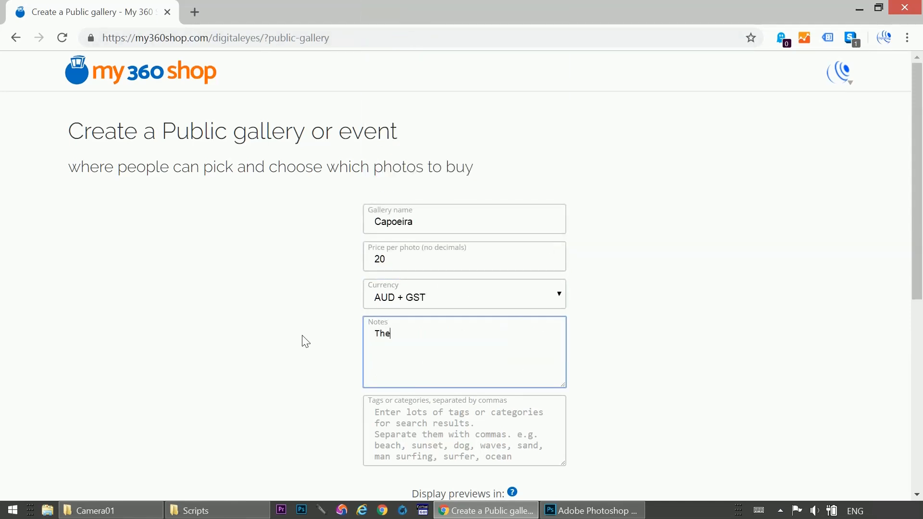
{"action": "type", "text": "last roda of the year"}
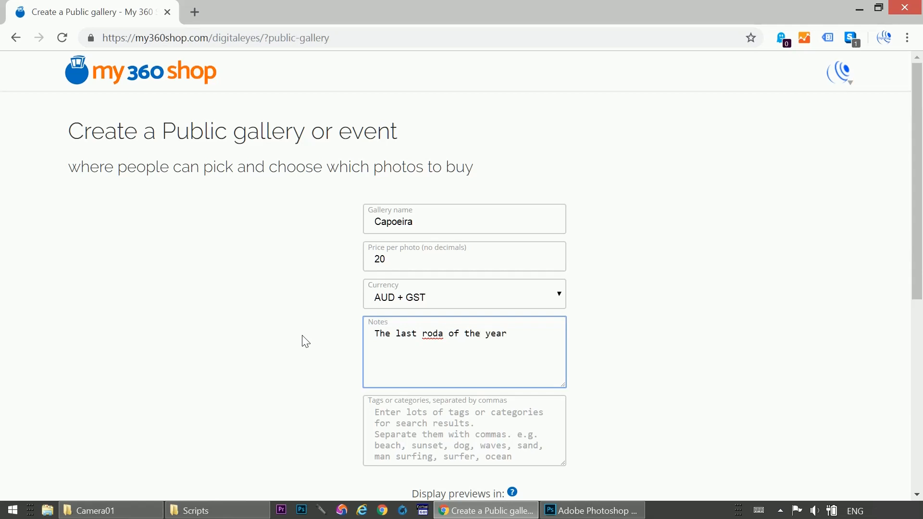
- Tag it capoiera, roda, dance, martial arts, brasil, sunshine coast capoeira; enable fullscreen and save
{"action": "left_click", "coordinate": [406, 412]}
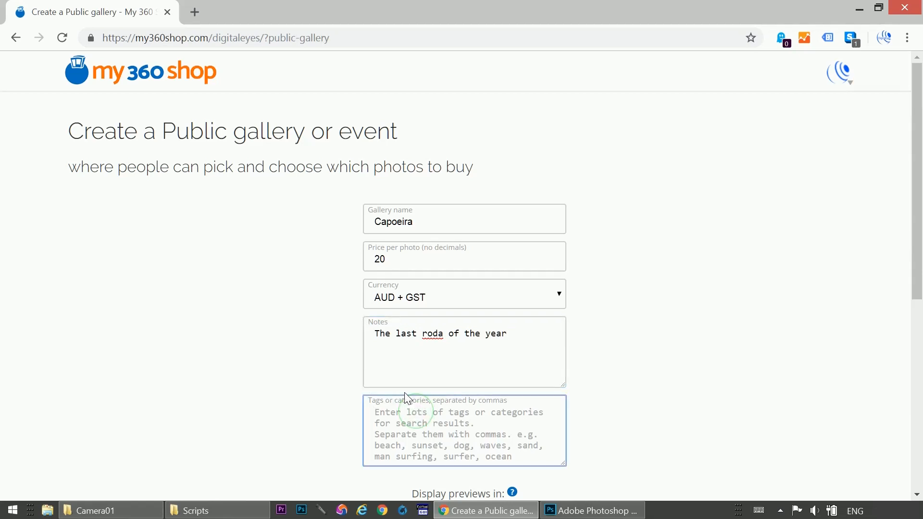
{"action": "type", "text": "capoiera, roda, dance, martial arts, brasil"}
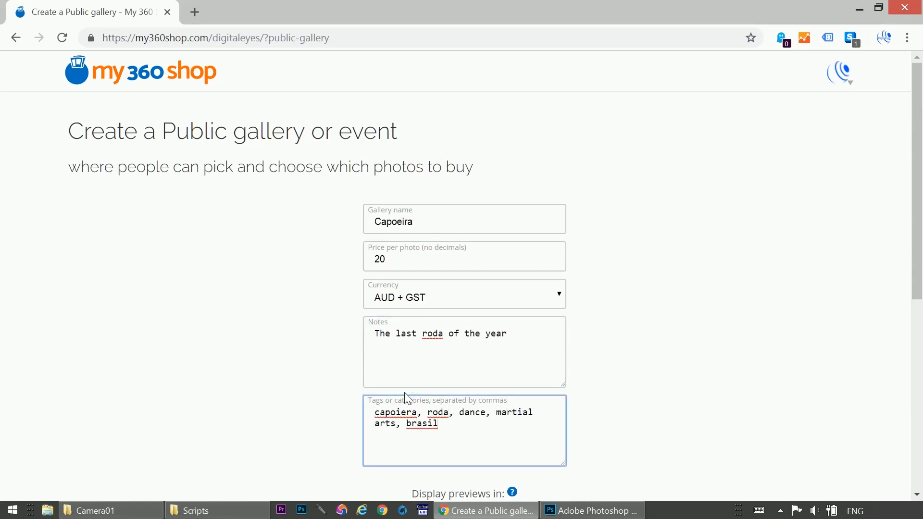
{"action": "type", "text": ", sunshine coast capoeira"}
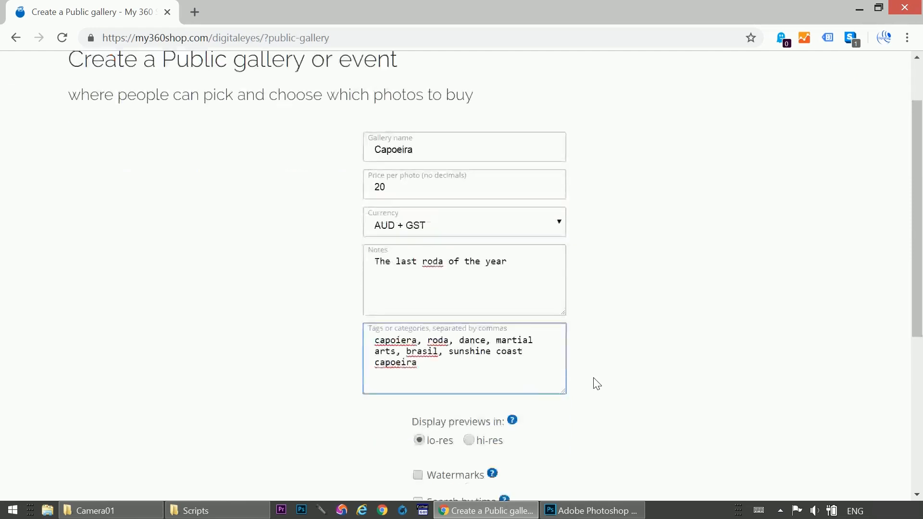
{"action": "left_click", "coordinate": [417, 313]}
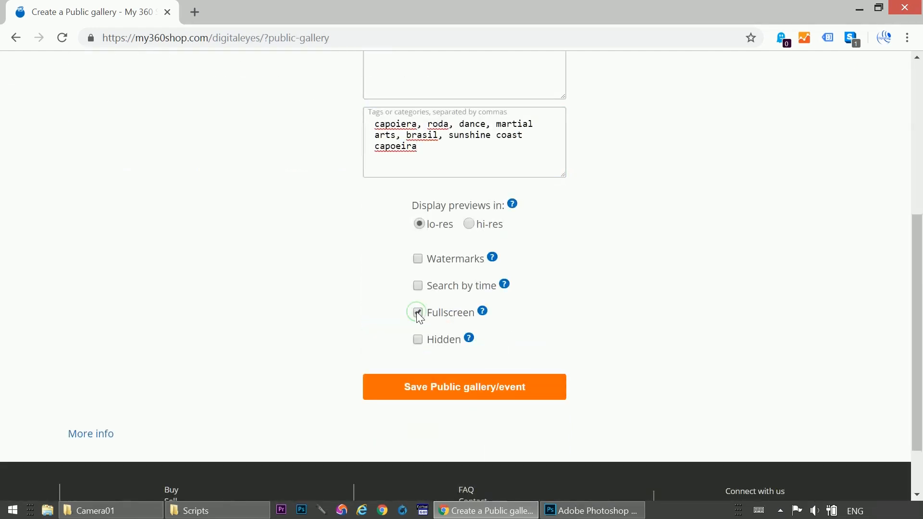
{"action": "left_click", "coordinate": [417, 313]}
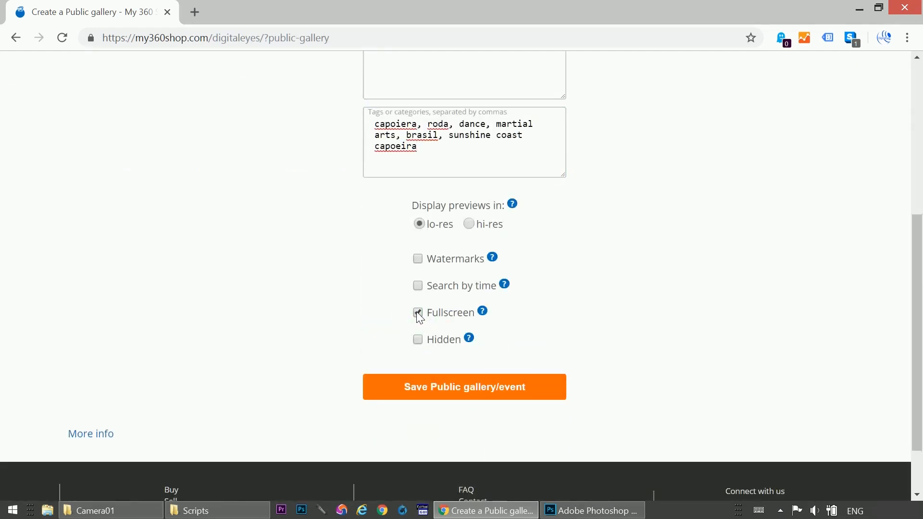
{"action": "left_click", "coordinate": [464, 386]}
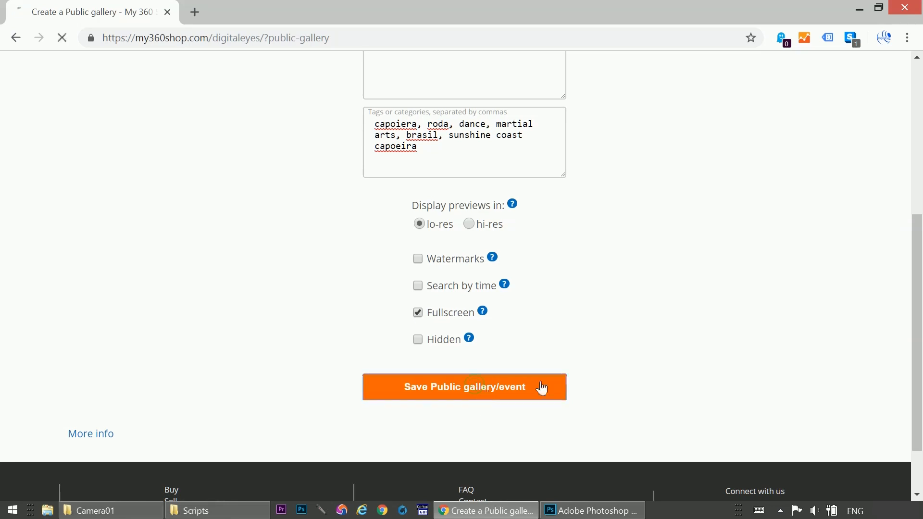
{"action": "left_click", "coordinate": [463, 387]}
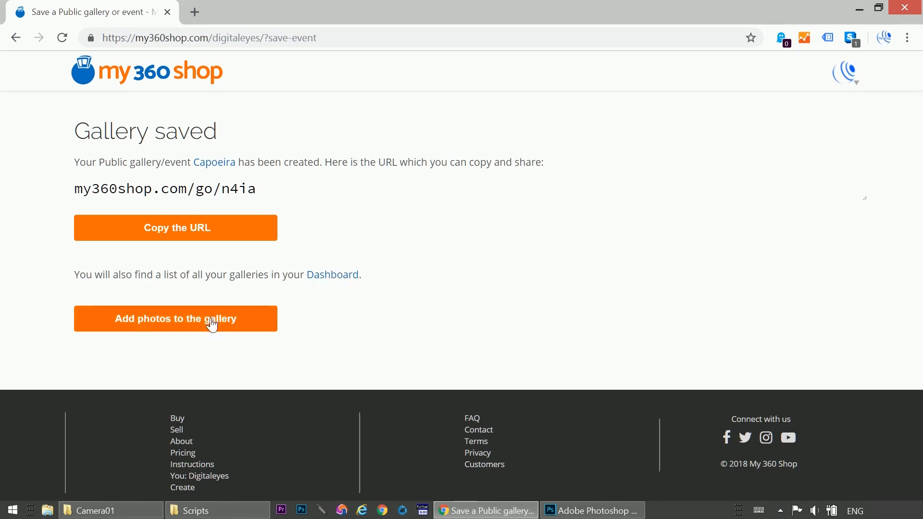
- Add the done- photos from Camera01 into the Capoeira gallery's upload area
{"action": "left_click", "coordinate": [175, 318]}
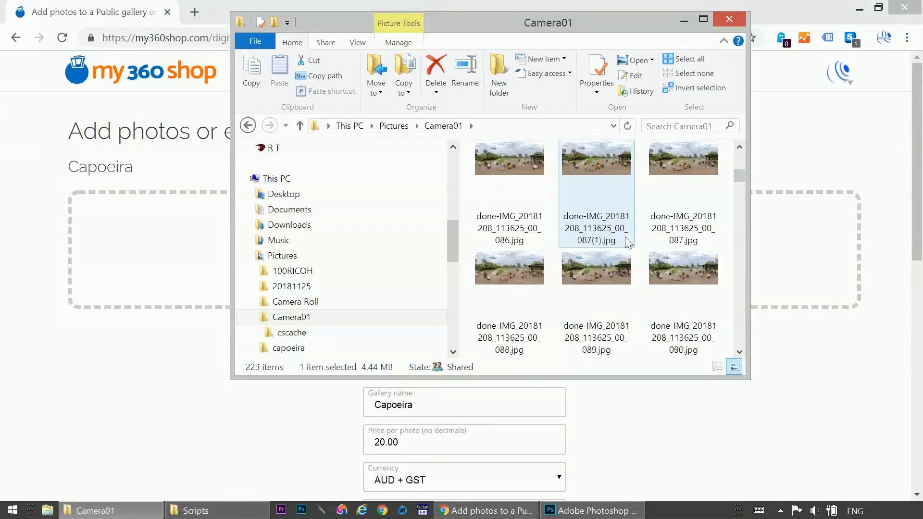
{"action": "scroll", "scroll_direction": "down", "scroll_amount": 3}
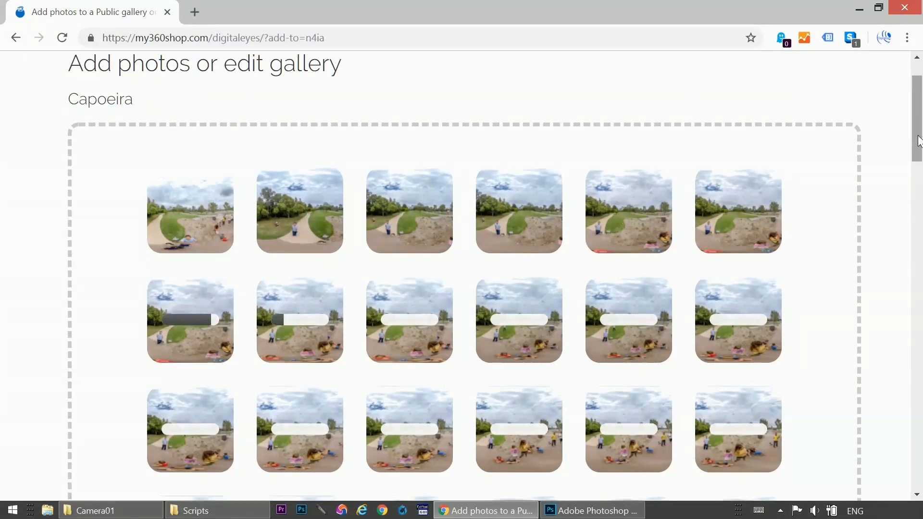
{"action": "scroll", "scroll_direction": "down", "scroll_amount": 3}
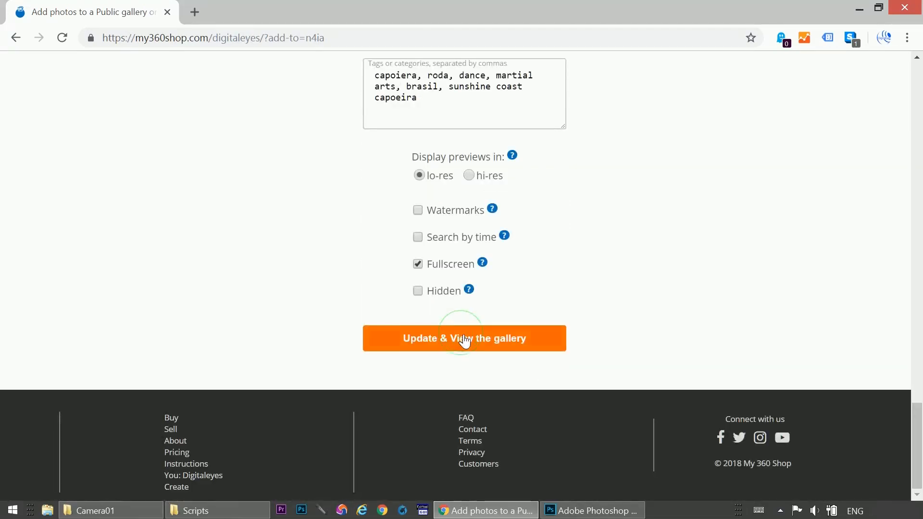
- Update the Capoeira gallery and scroll its public page of 20 AUD photos
{"action": "left_click", "coordinate": [464, 338]}
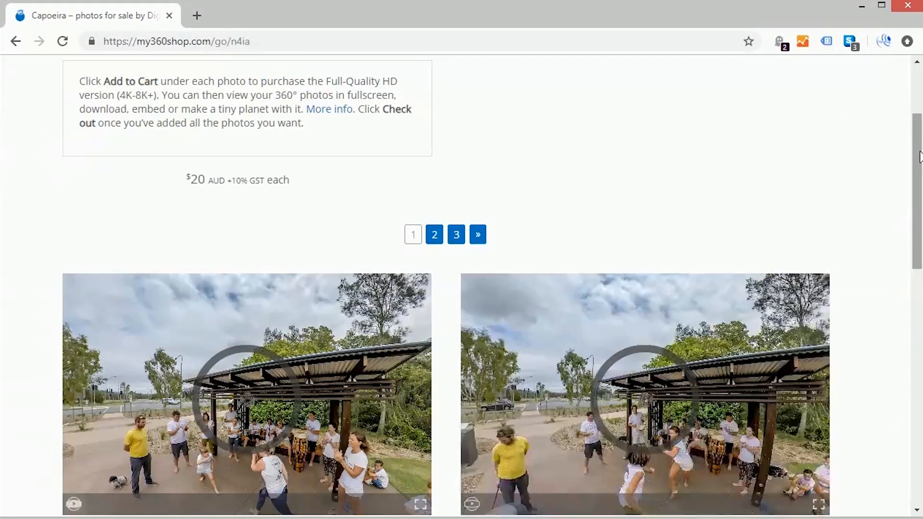
{"action": "scroll", "scroll_direction": "down", "scroll_amount": 3}
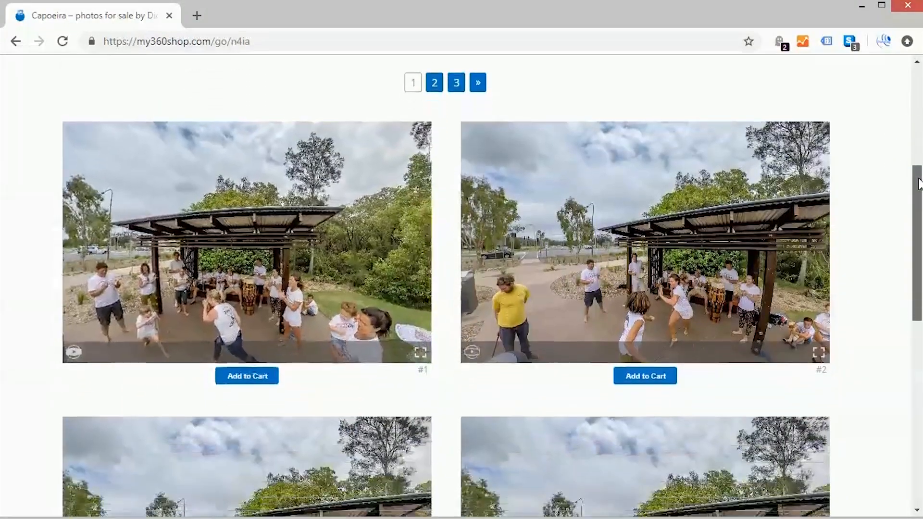
{"action": "scroll", "scroll_direction": "down", "scroll_amount": 3}
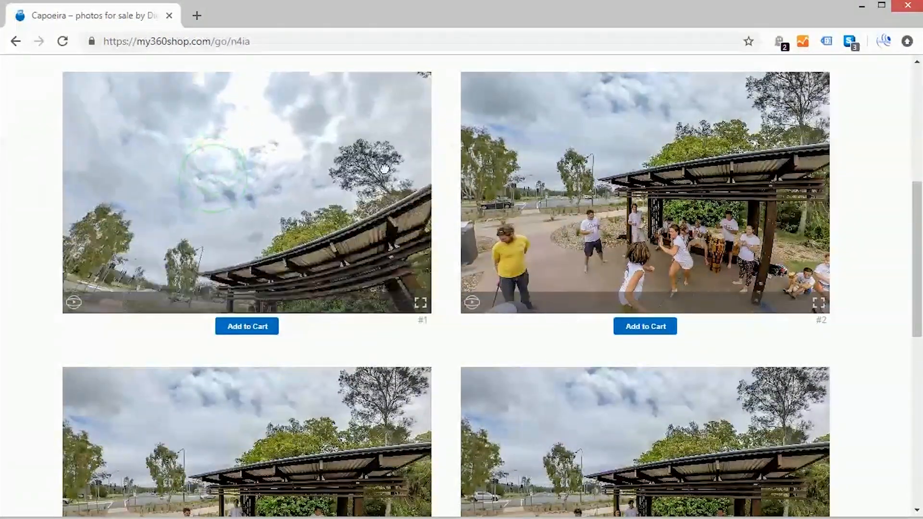